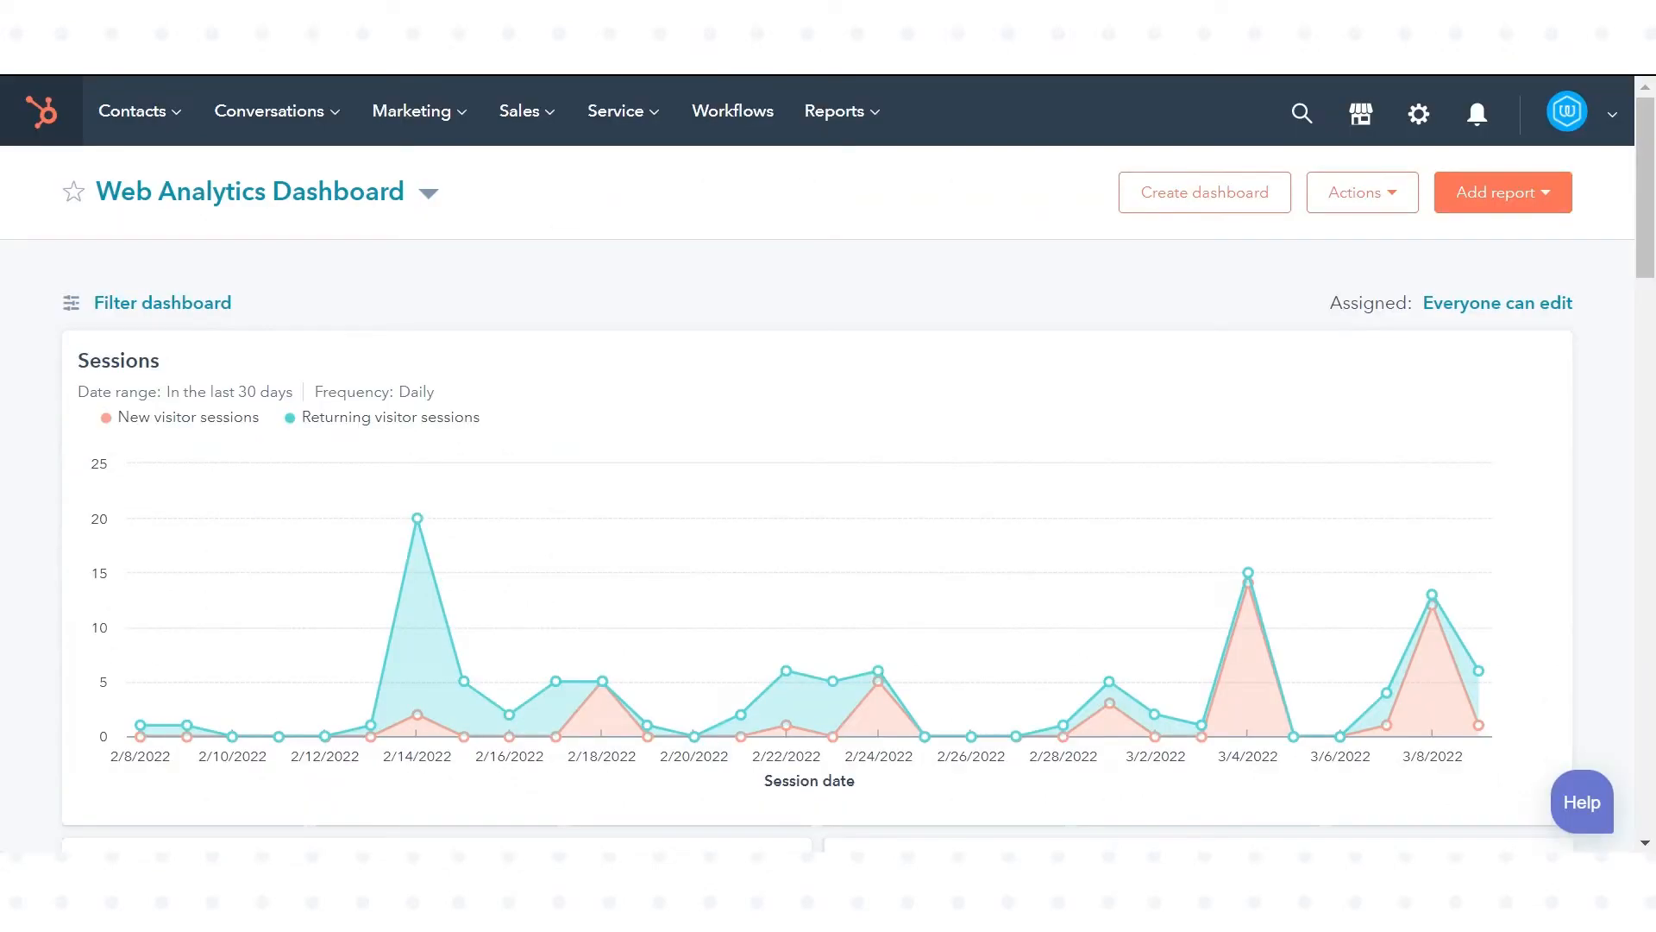
- Leave the dashboard for the Chatflows list and start a new chatflow
left_click(269, 111)
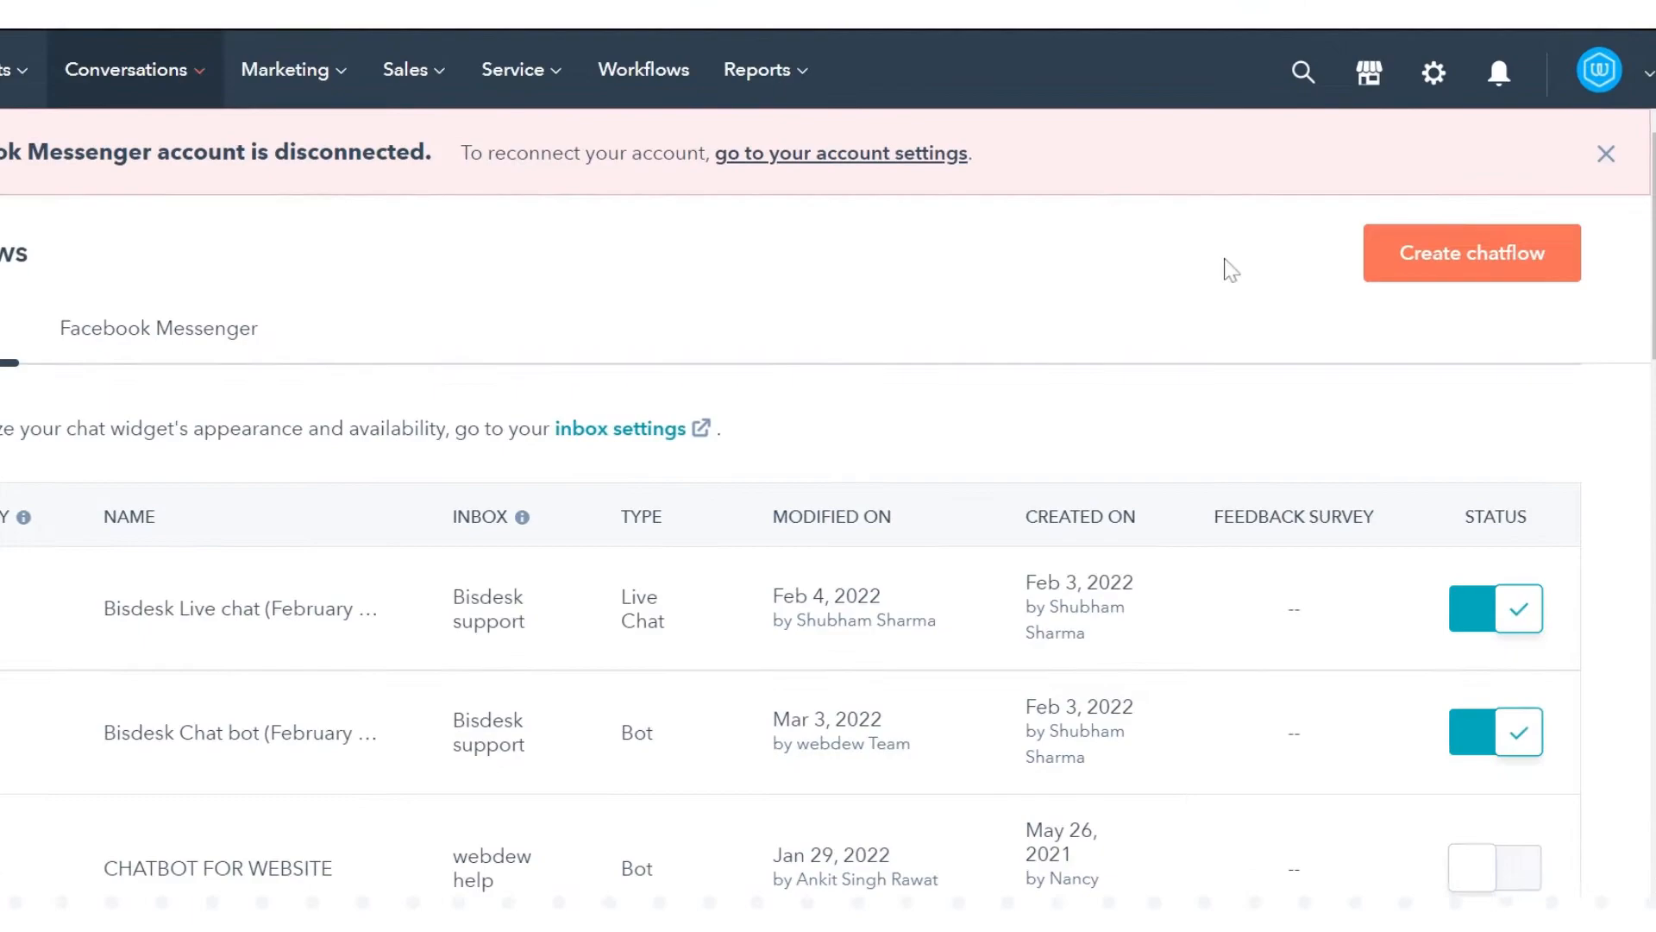
left_click(1470, 253)
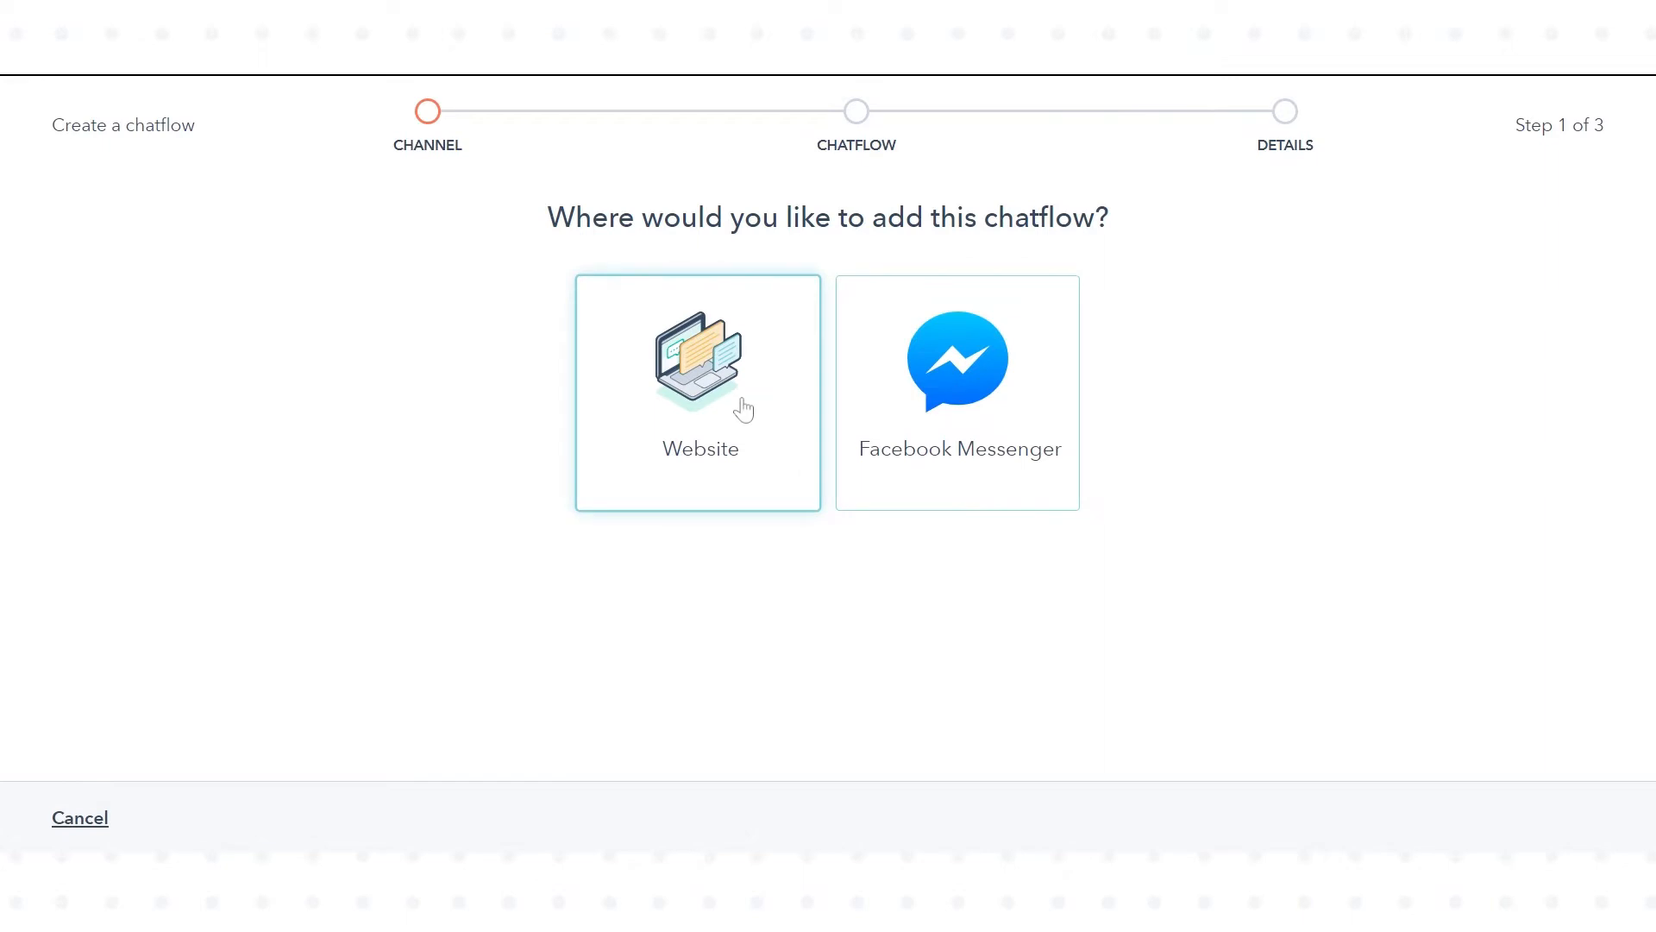
- Choose Website as the chatflow channel and continue with the Qualify leads bot template
left_click(697, 393)
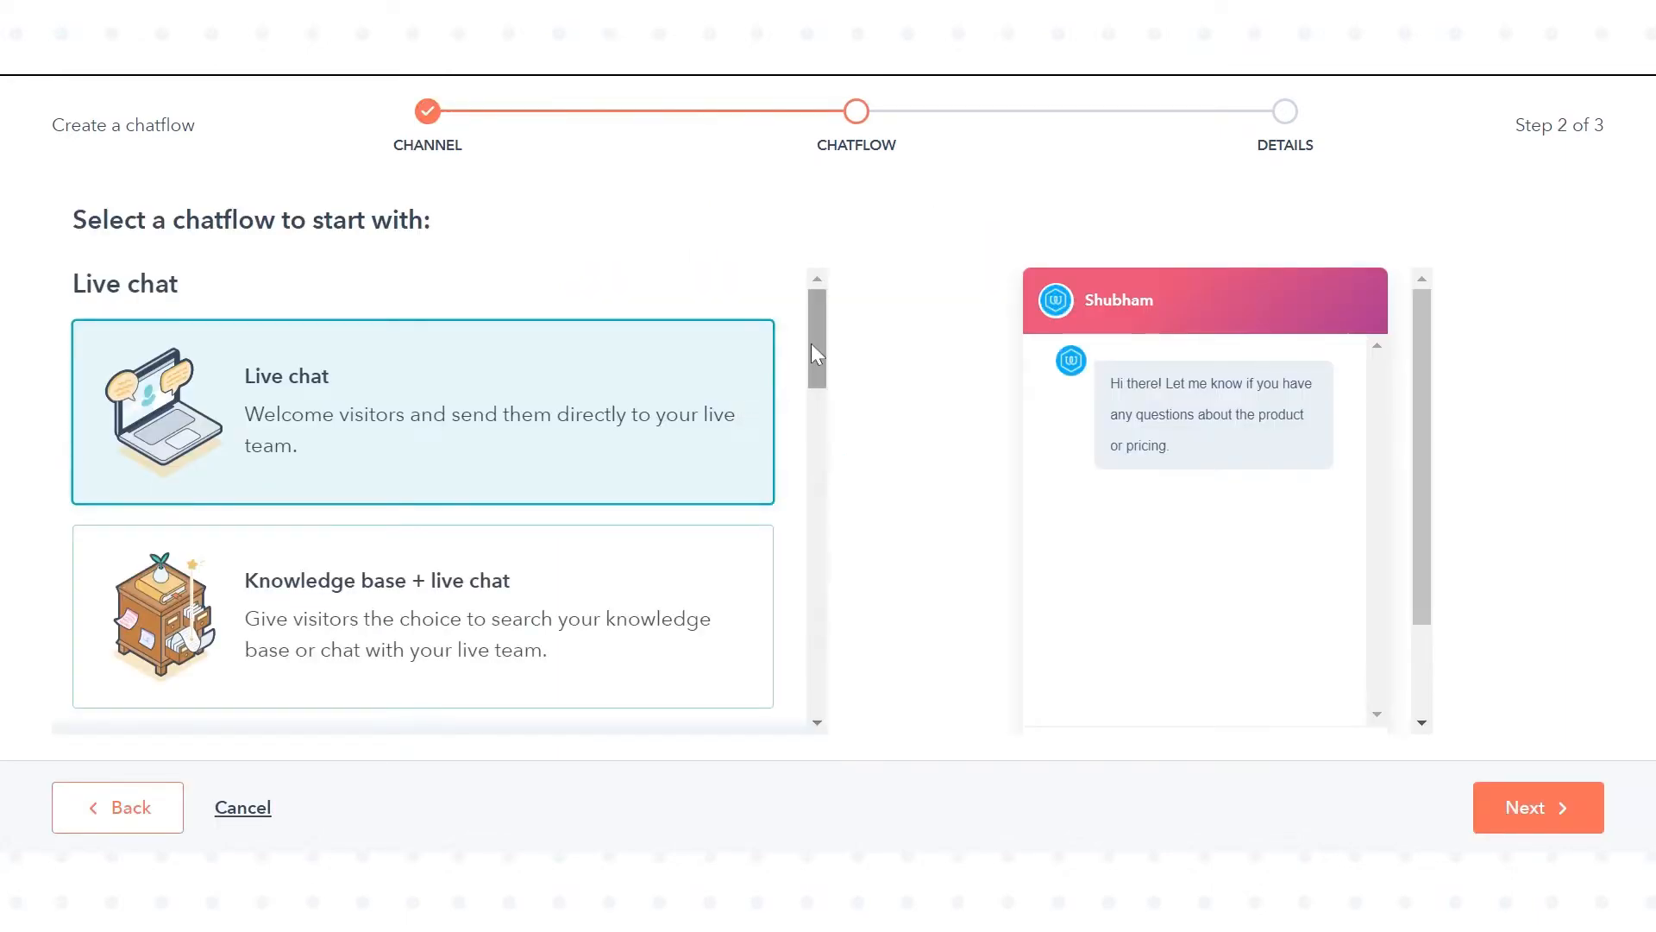
scroll("down", 3)
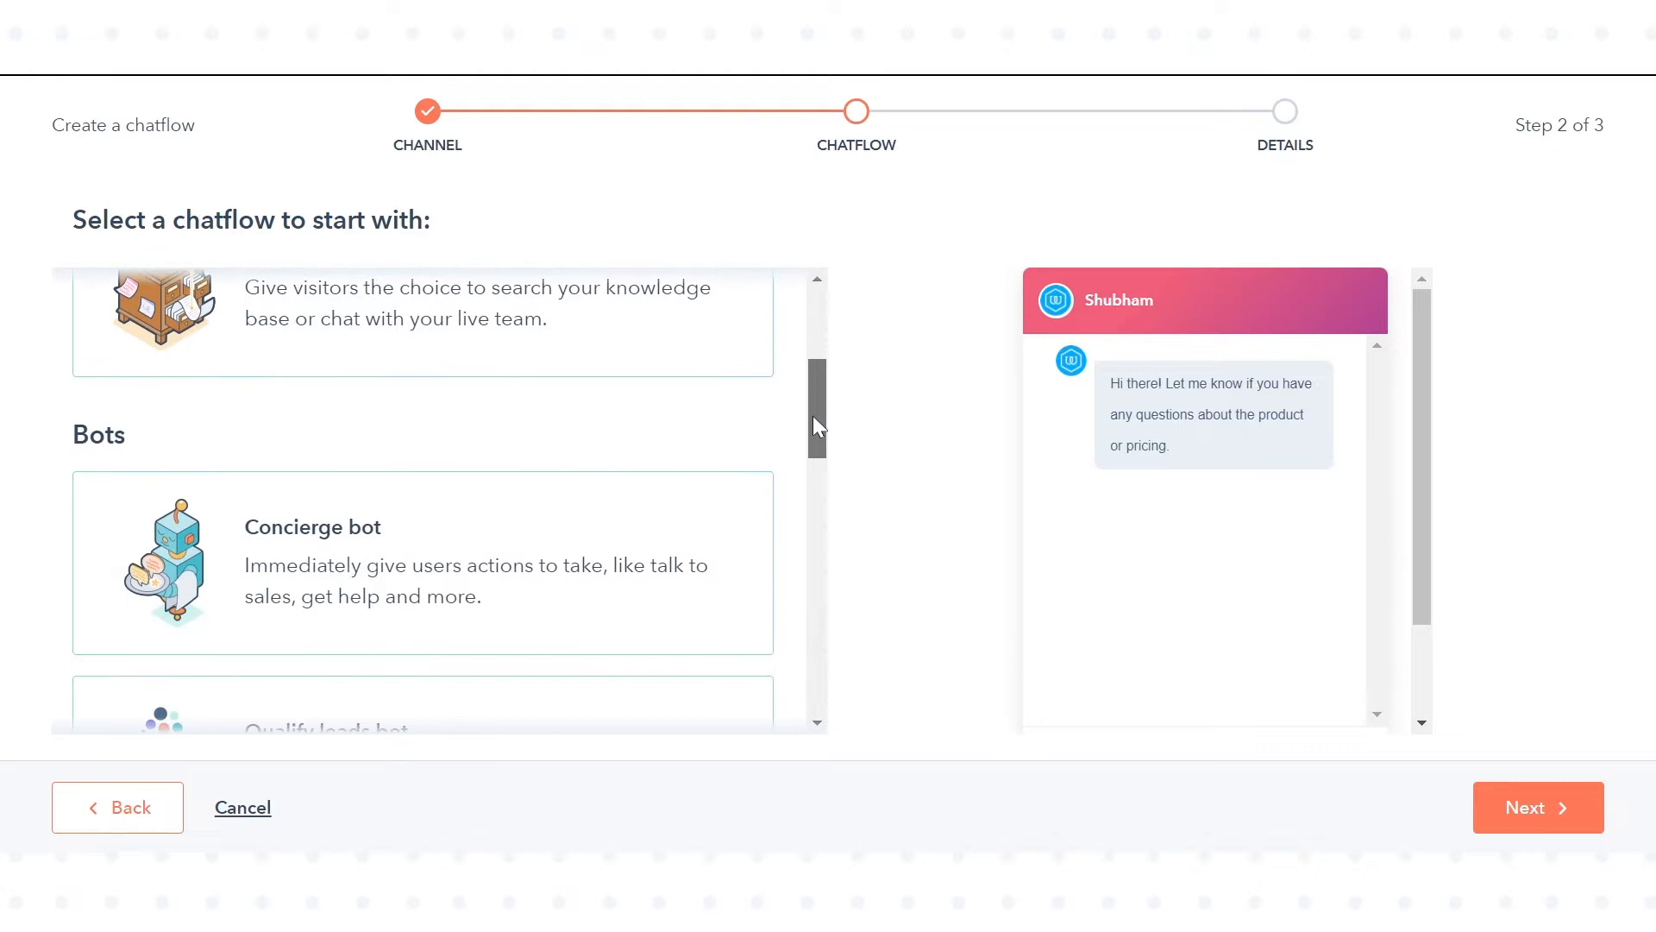
scroll("down", 3)
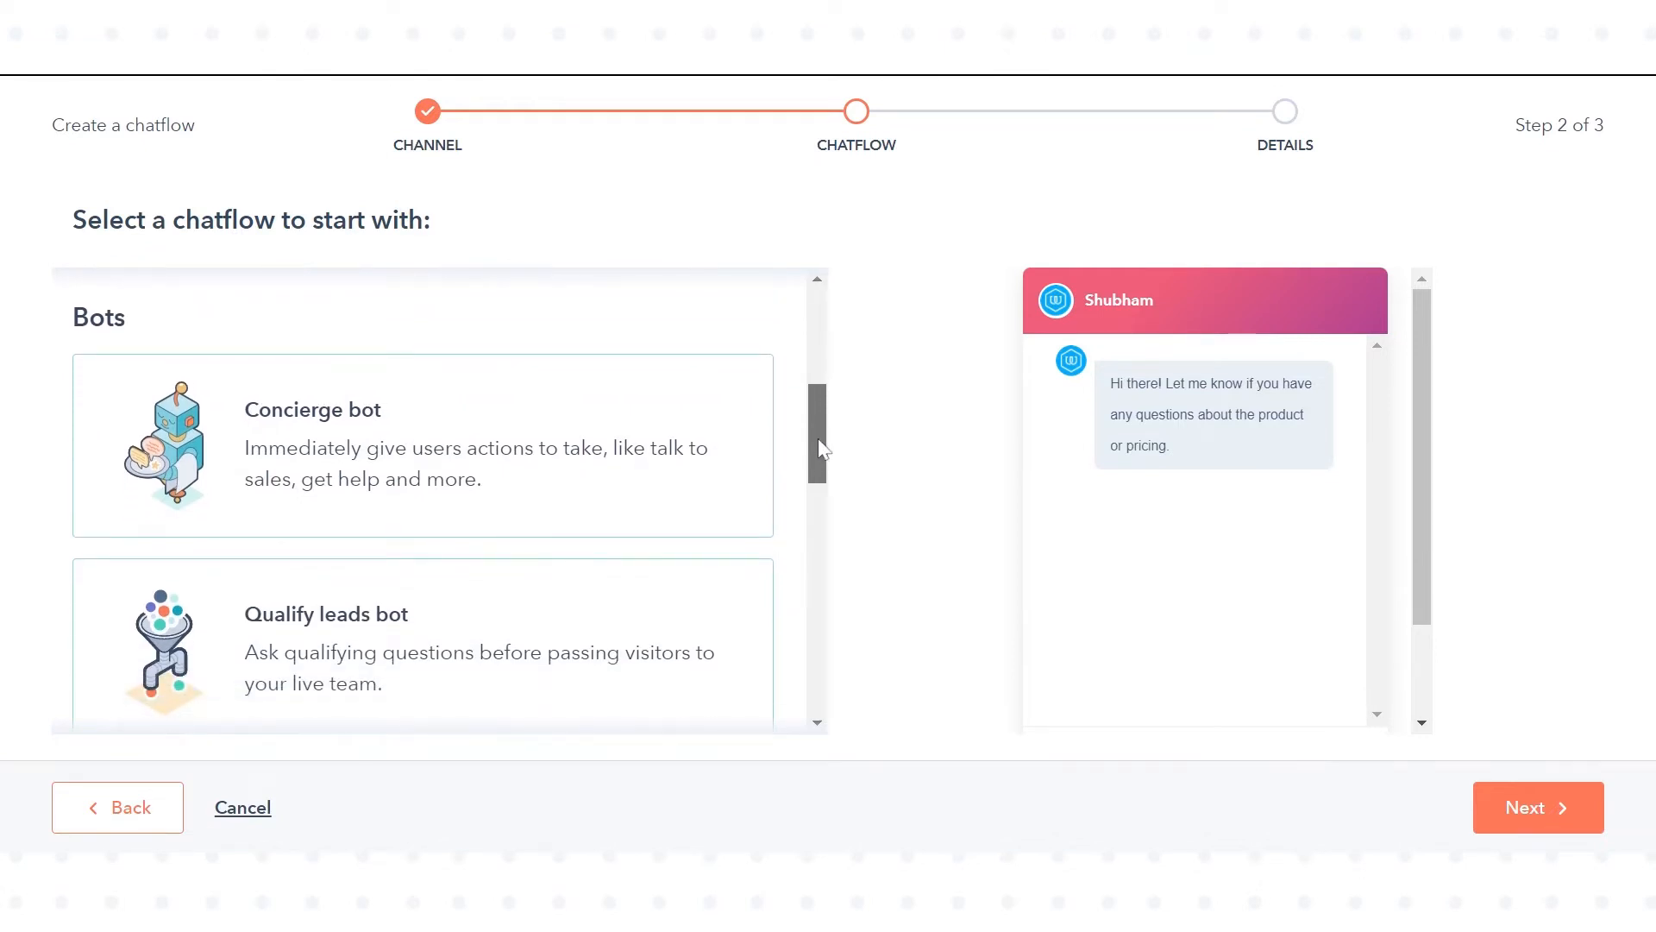
scroll("down", 3)
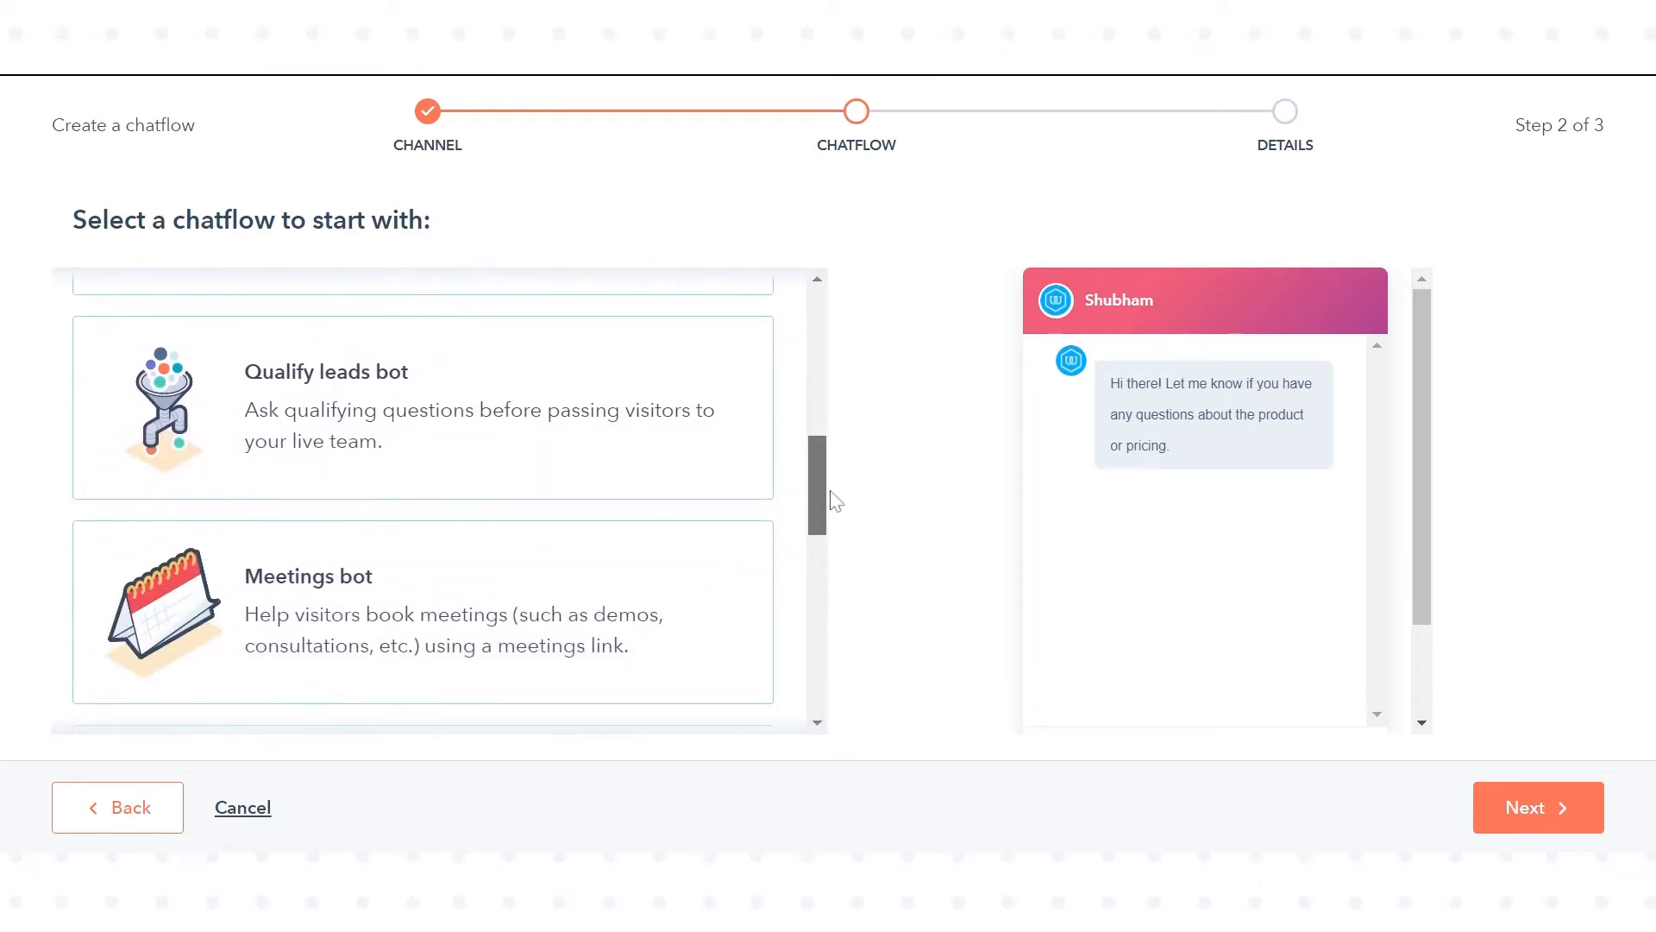
scroll("down", 3)
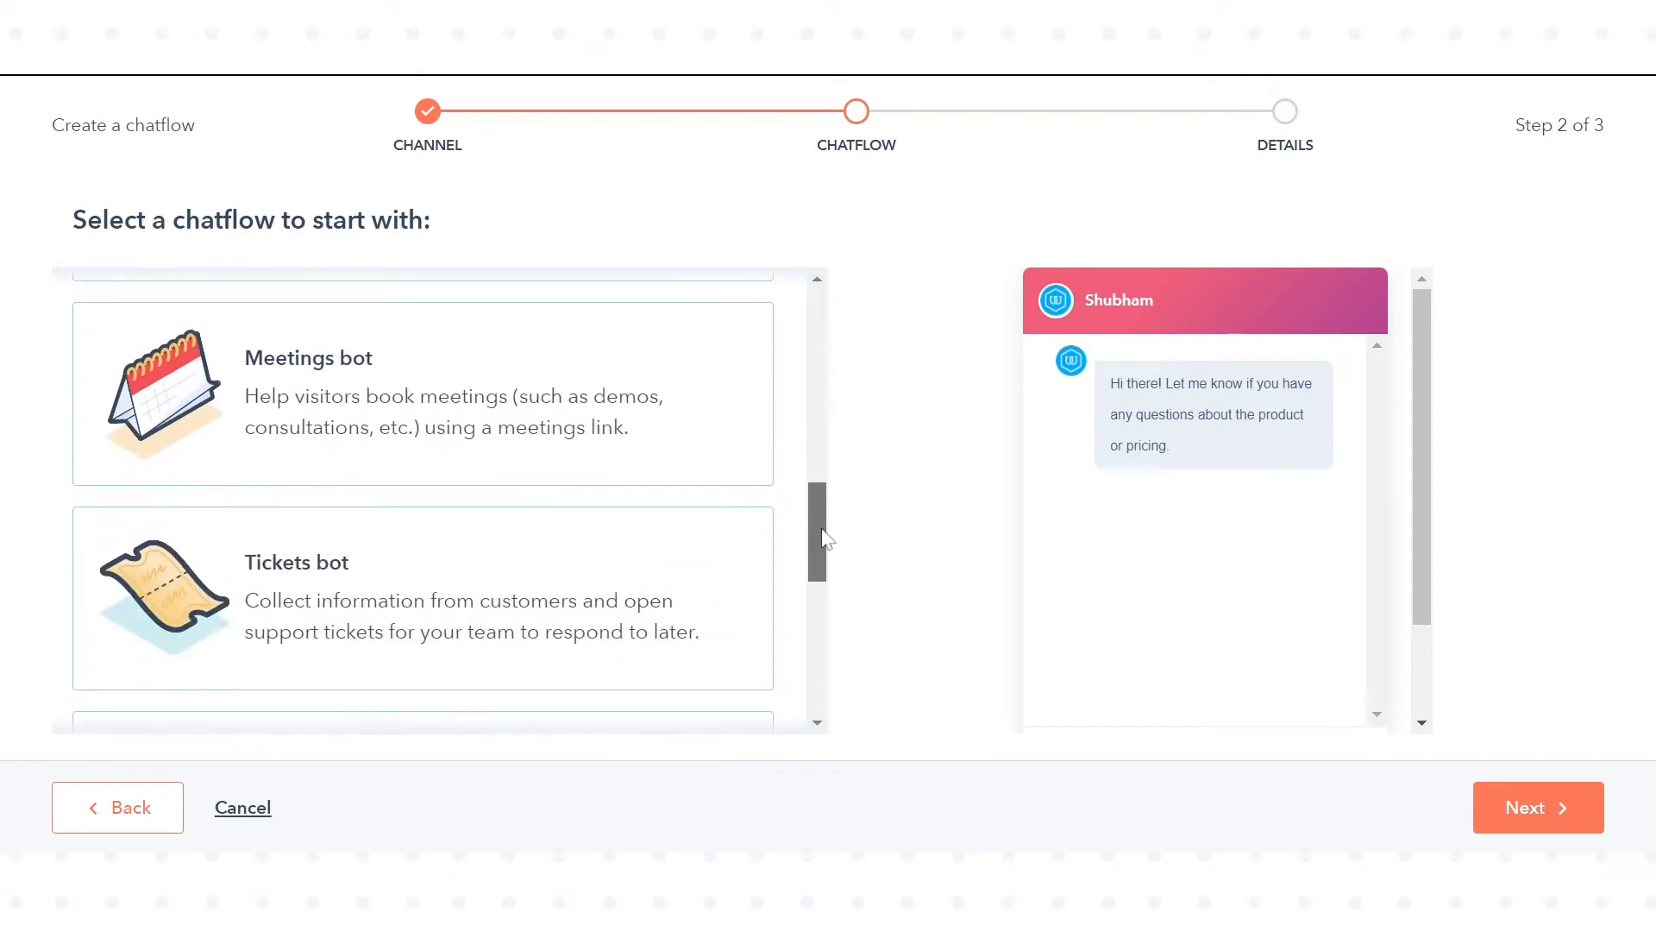
scroll("down", 3)
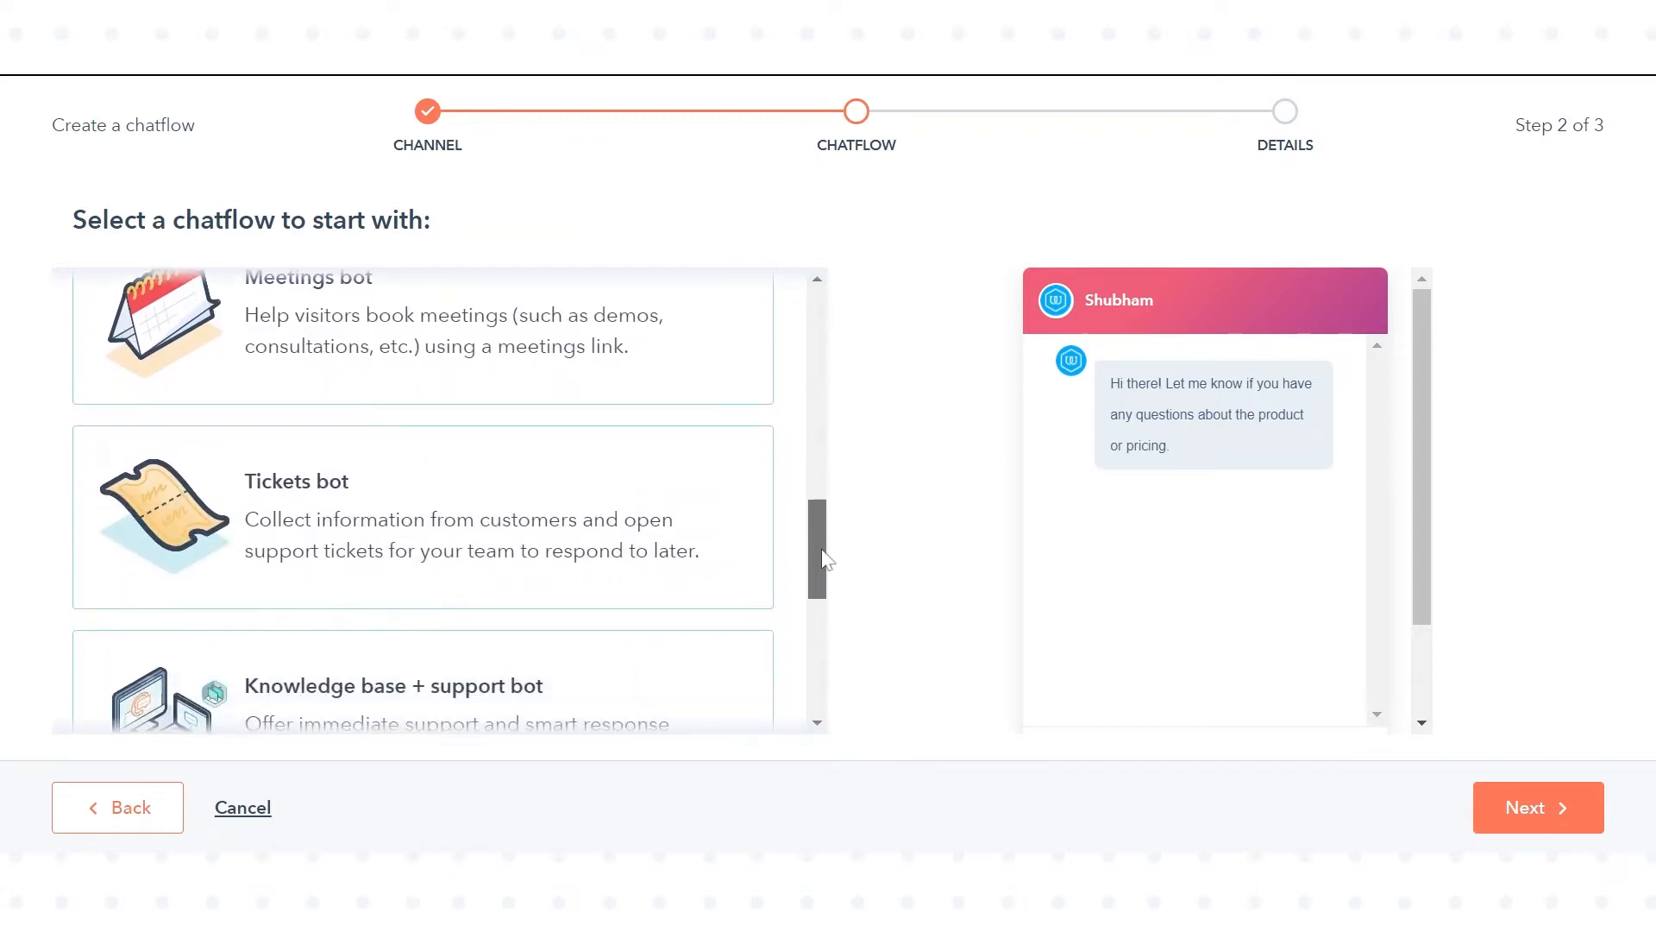
scroll("down", 3)
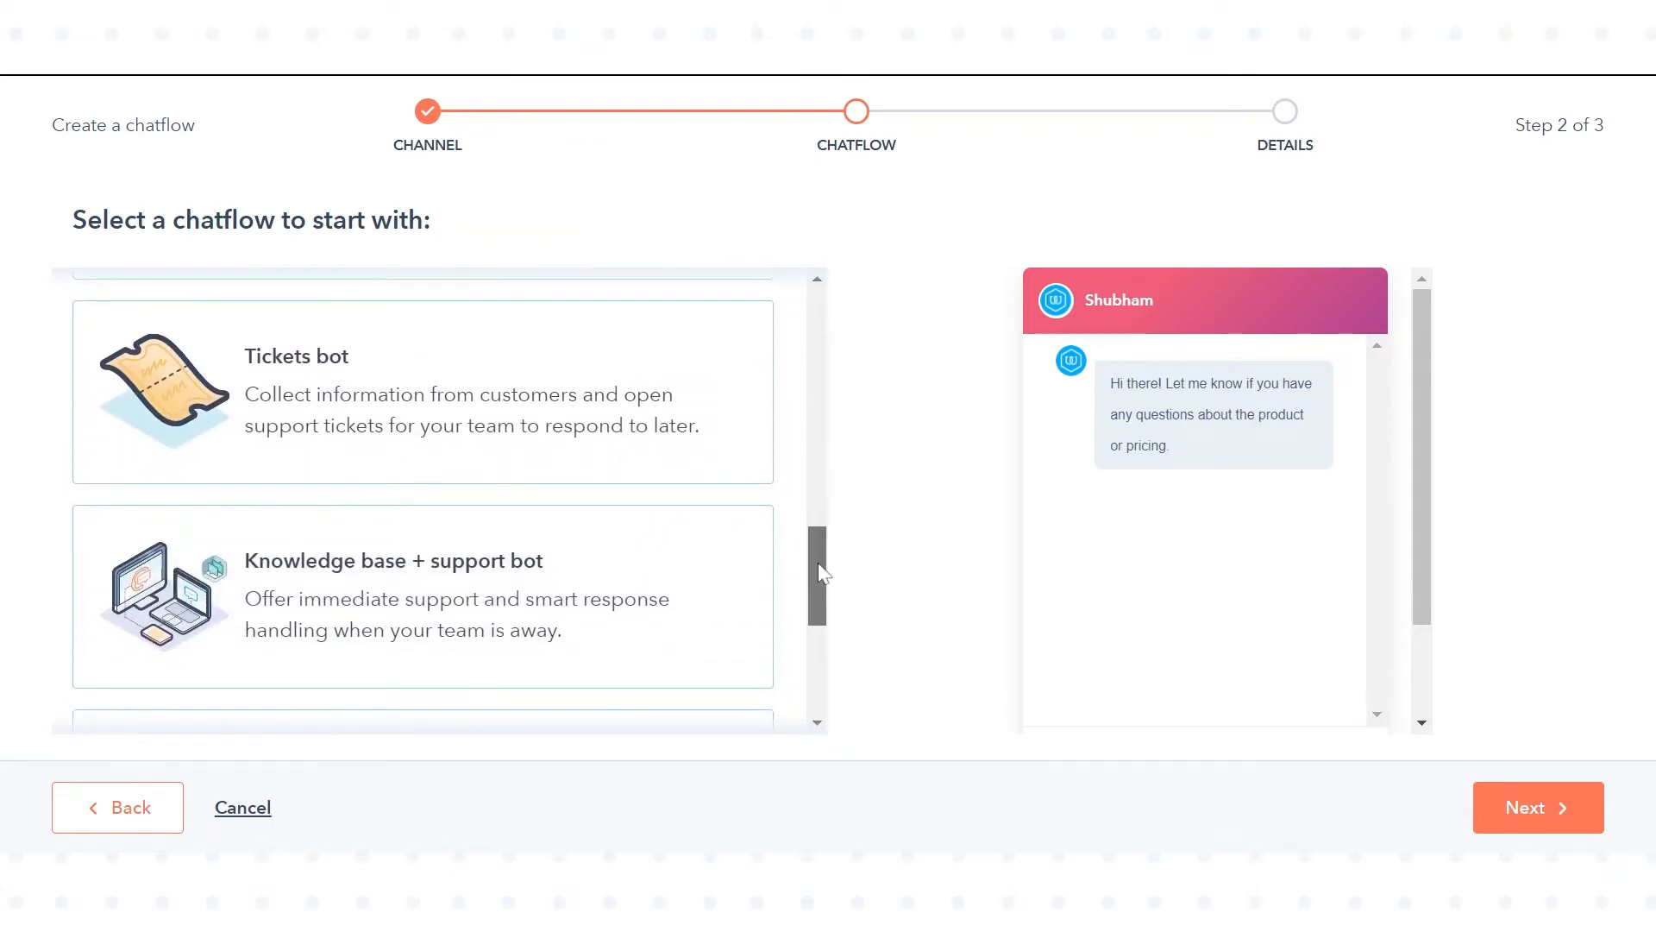
scroll("down", 3)
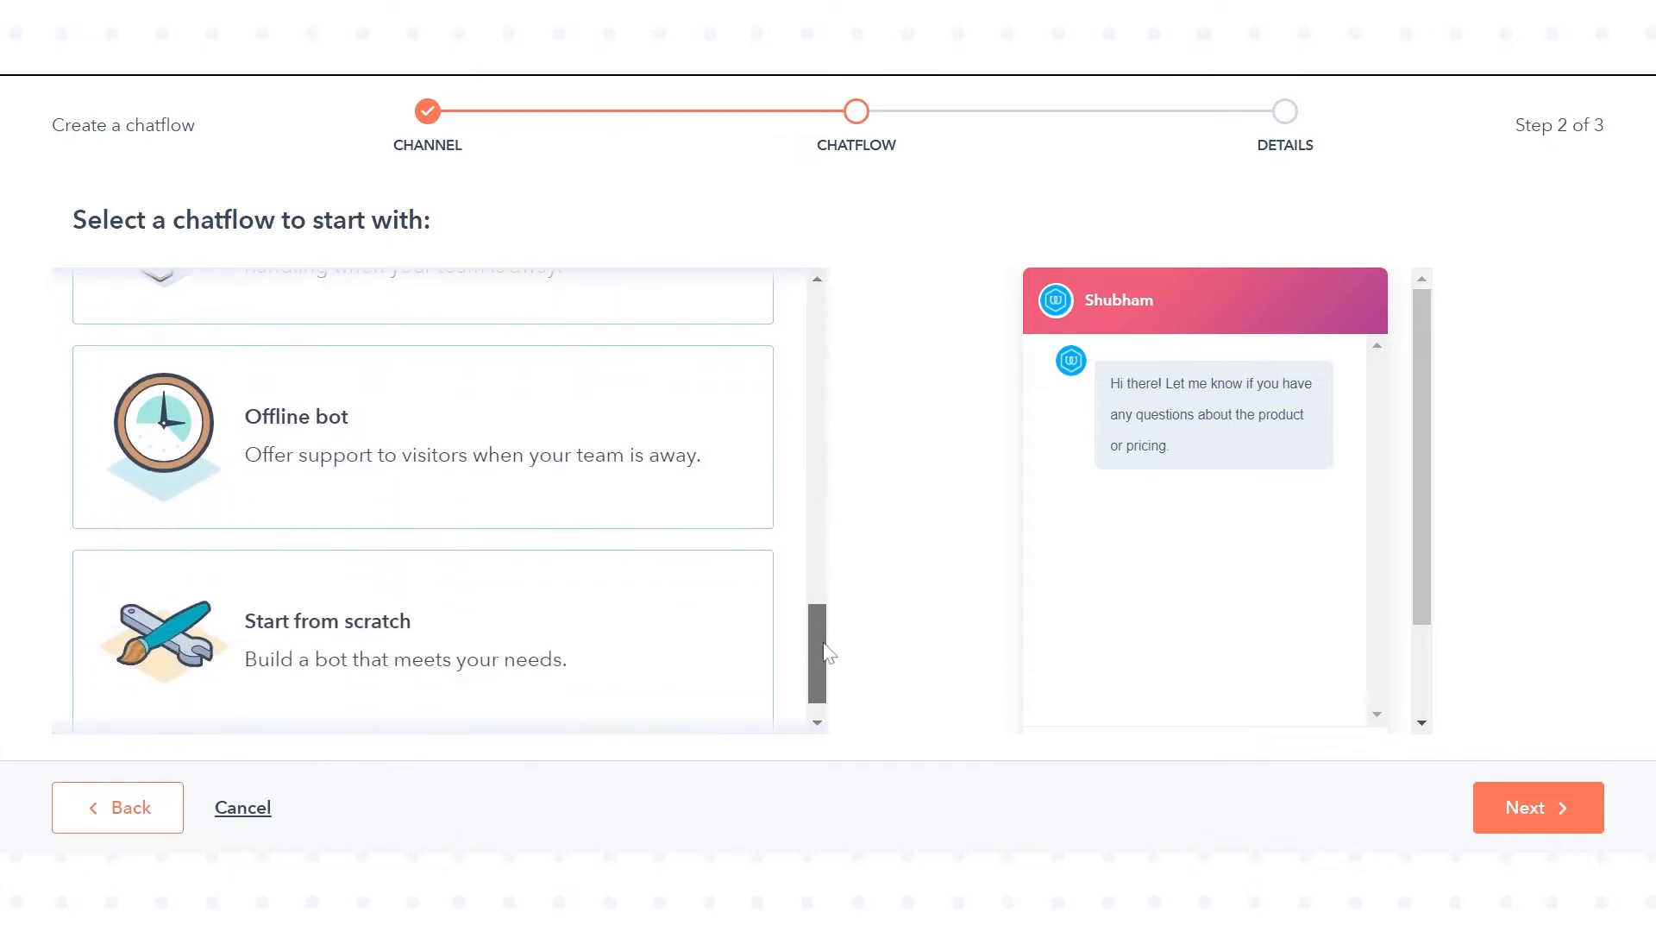
scroll("up", 3)
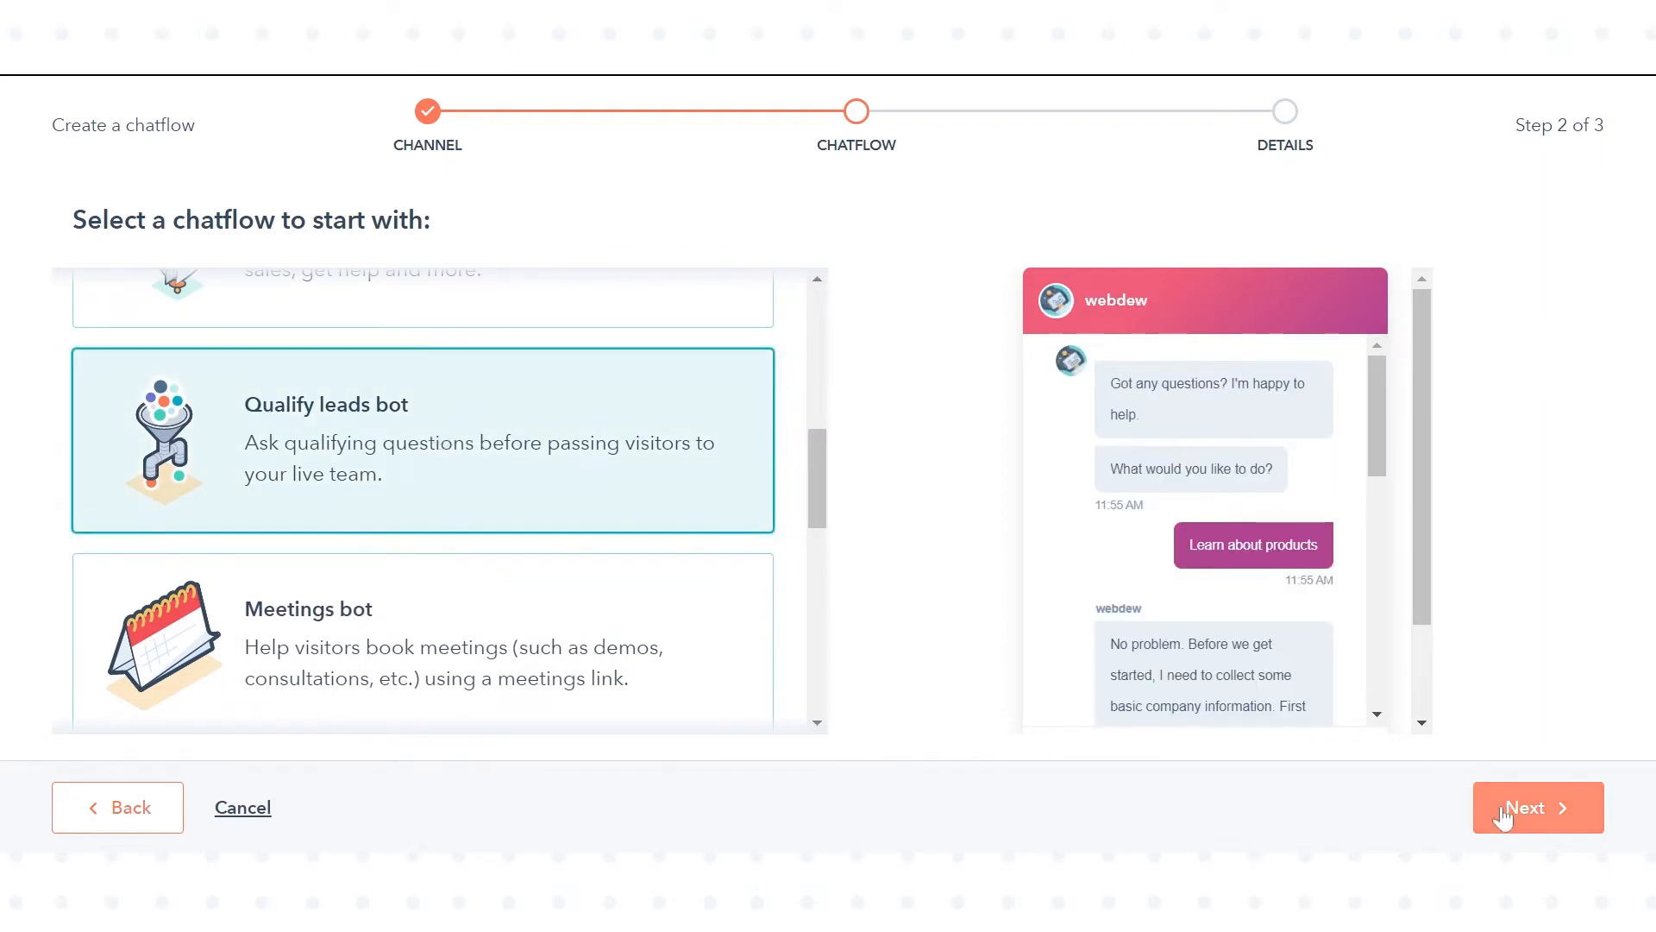
left_click(1537, 807)
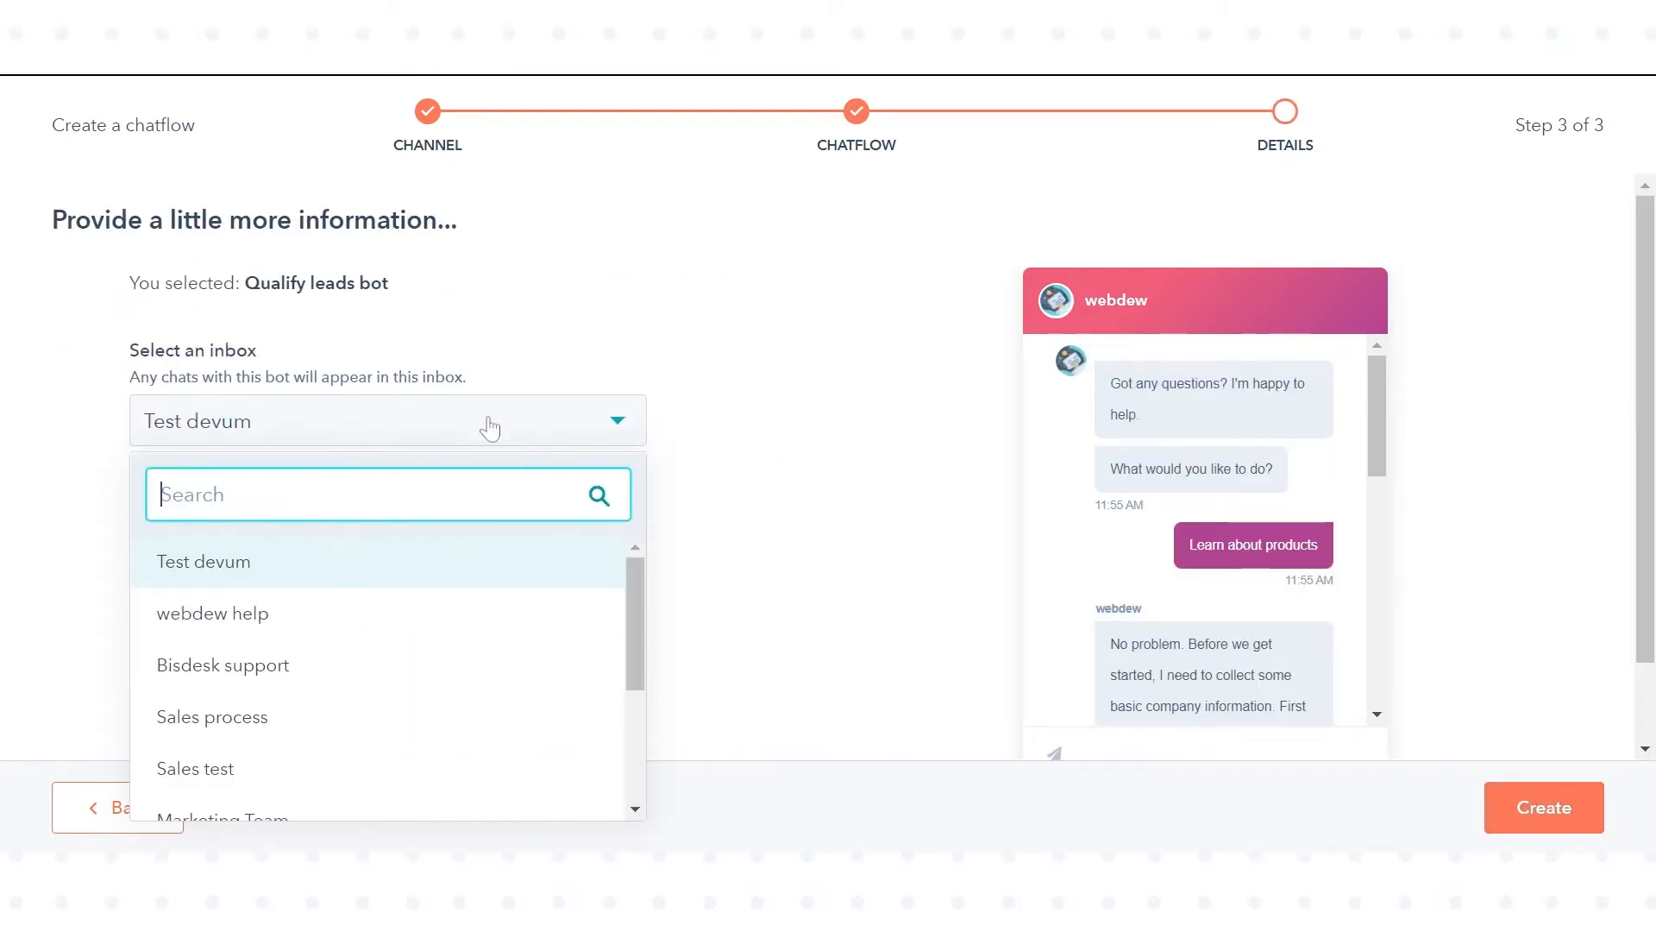
- Route chats to the webdew help inbox with English language and create the chatflow
left_click(212, 612)
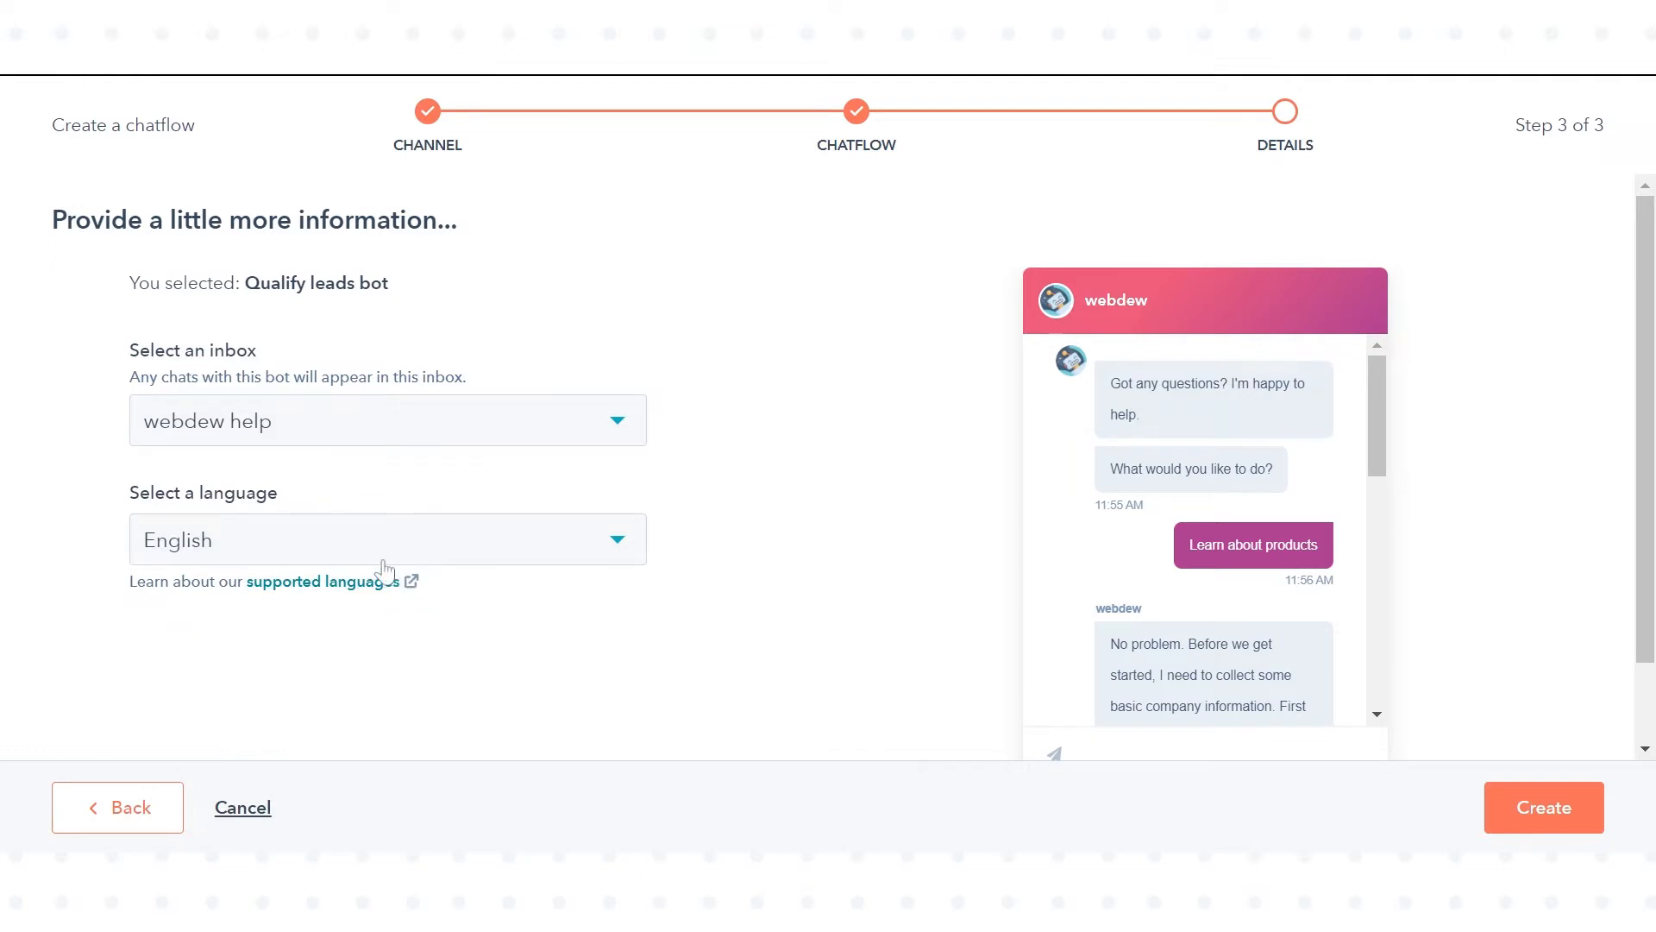
left_click(387, 538)
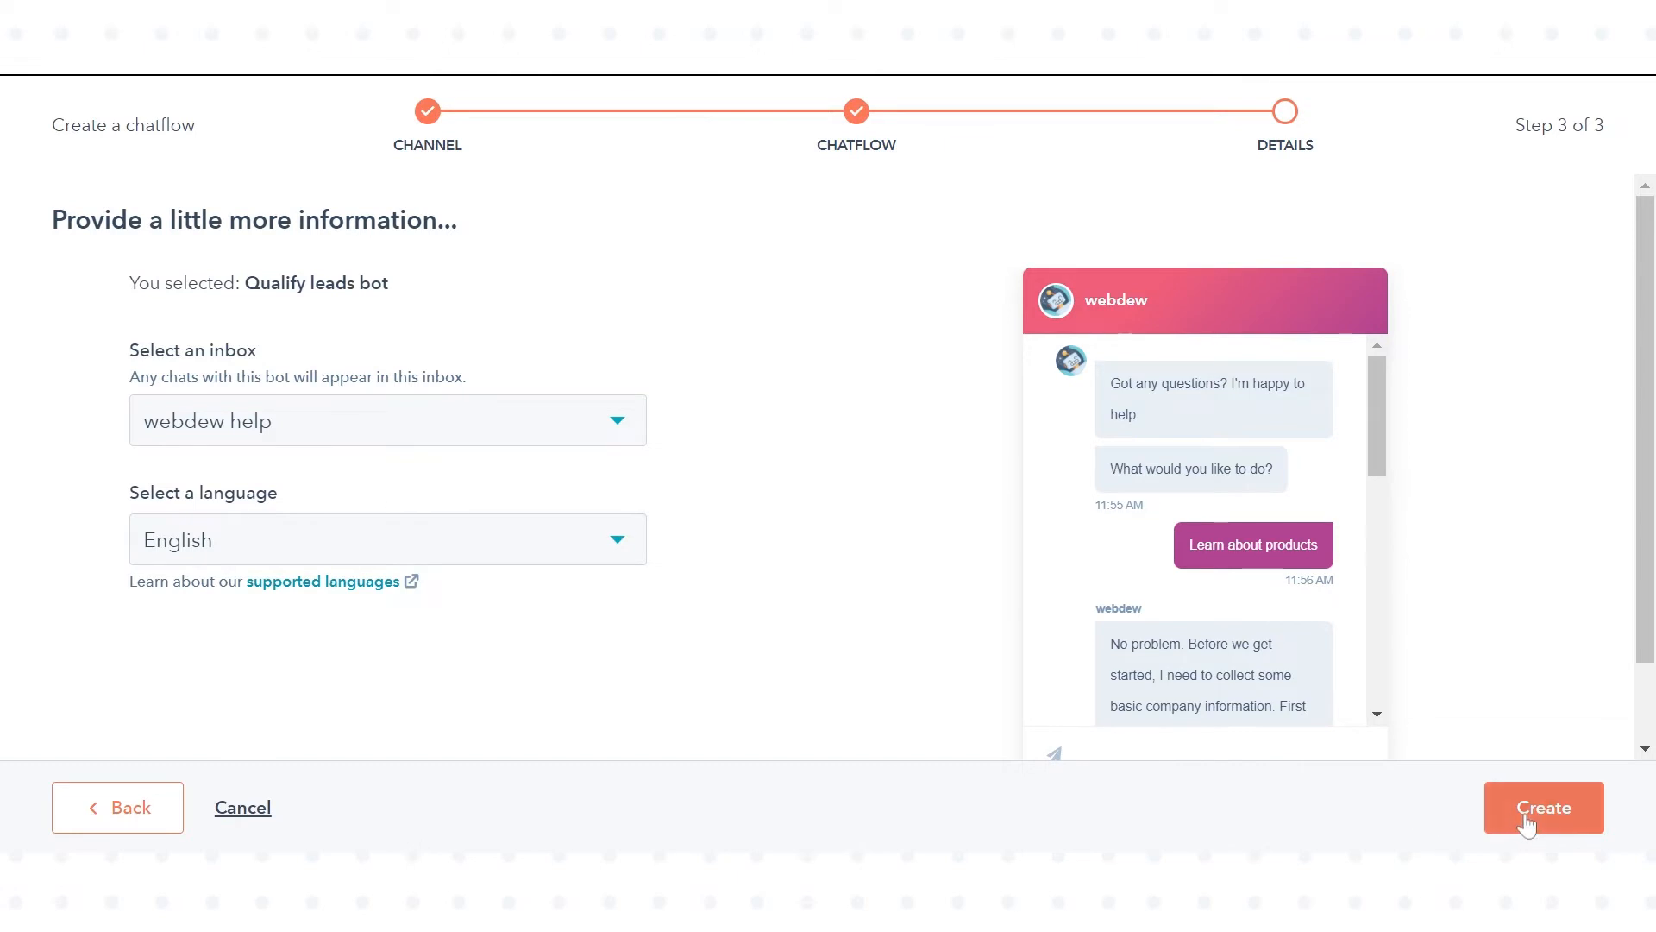
left_click(1543, 807)
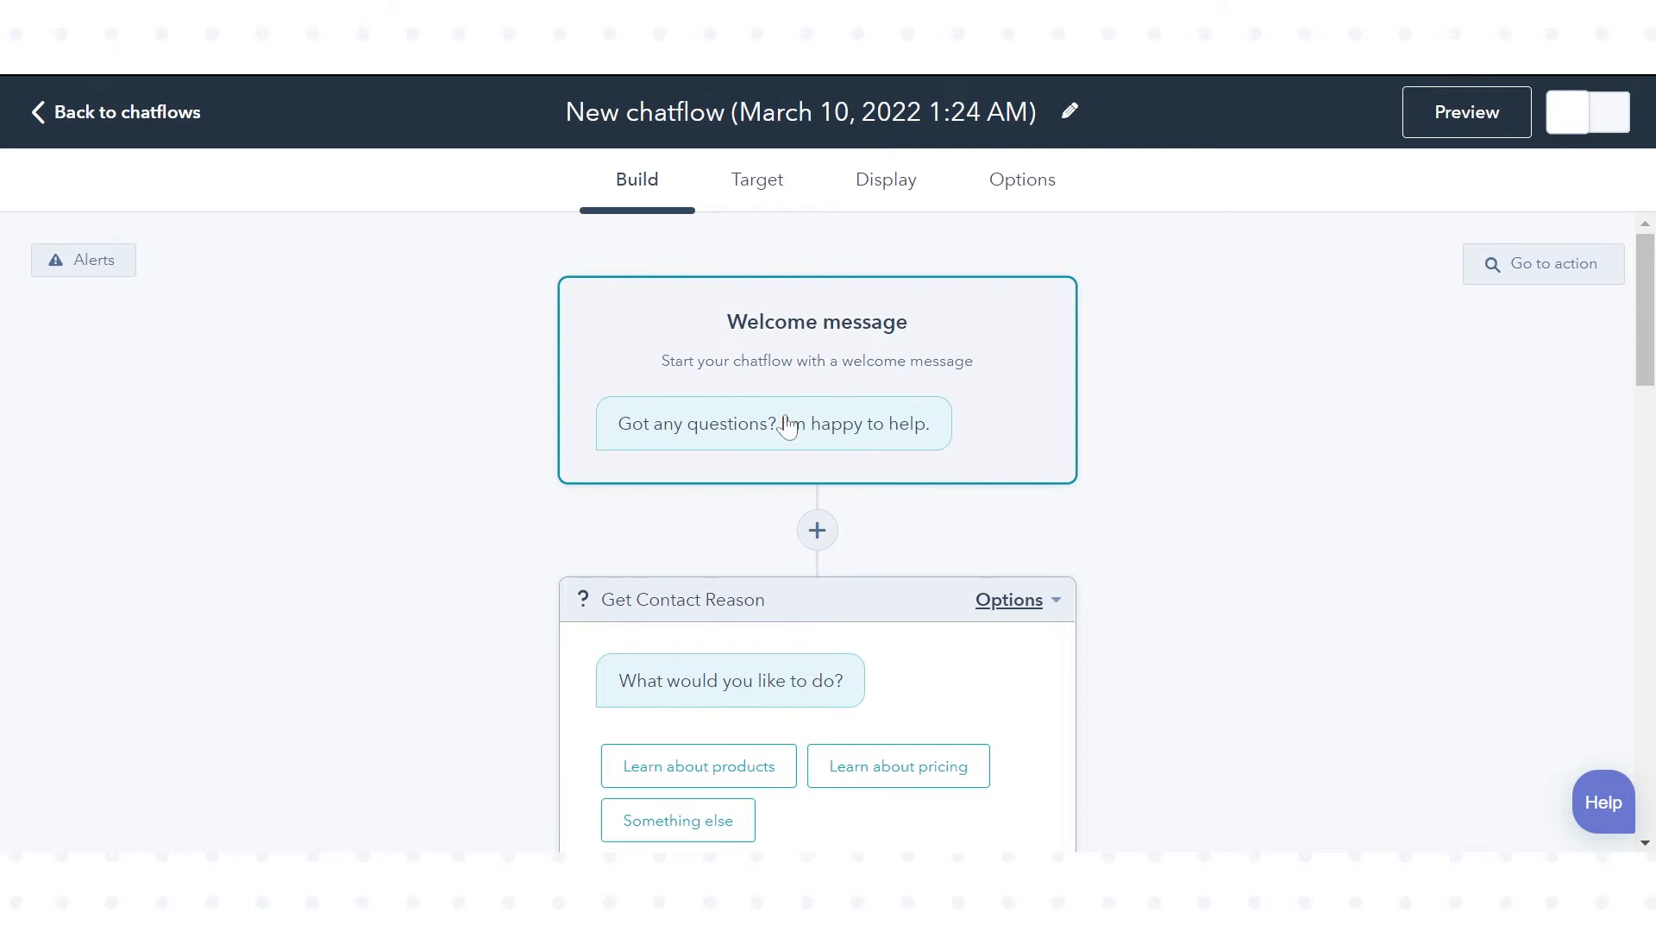
- Change the welcome message to 'Welcome to Webdew I'm happy to help.' and save it
left_click(772, 424)
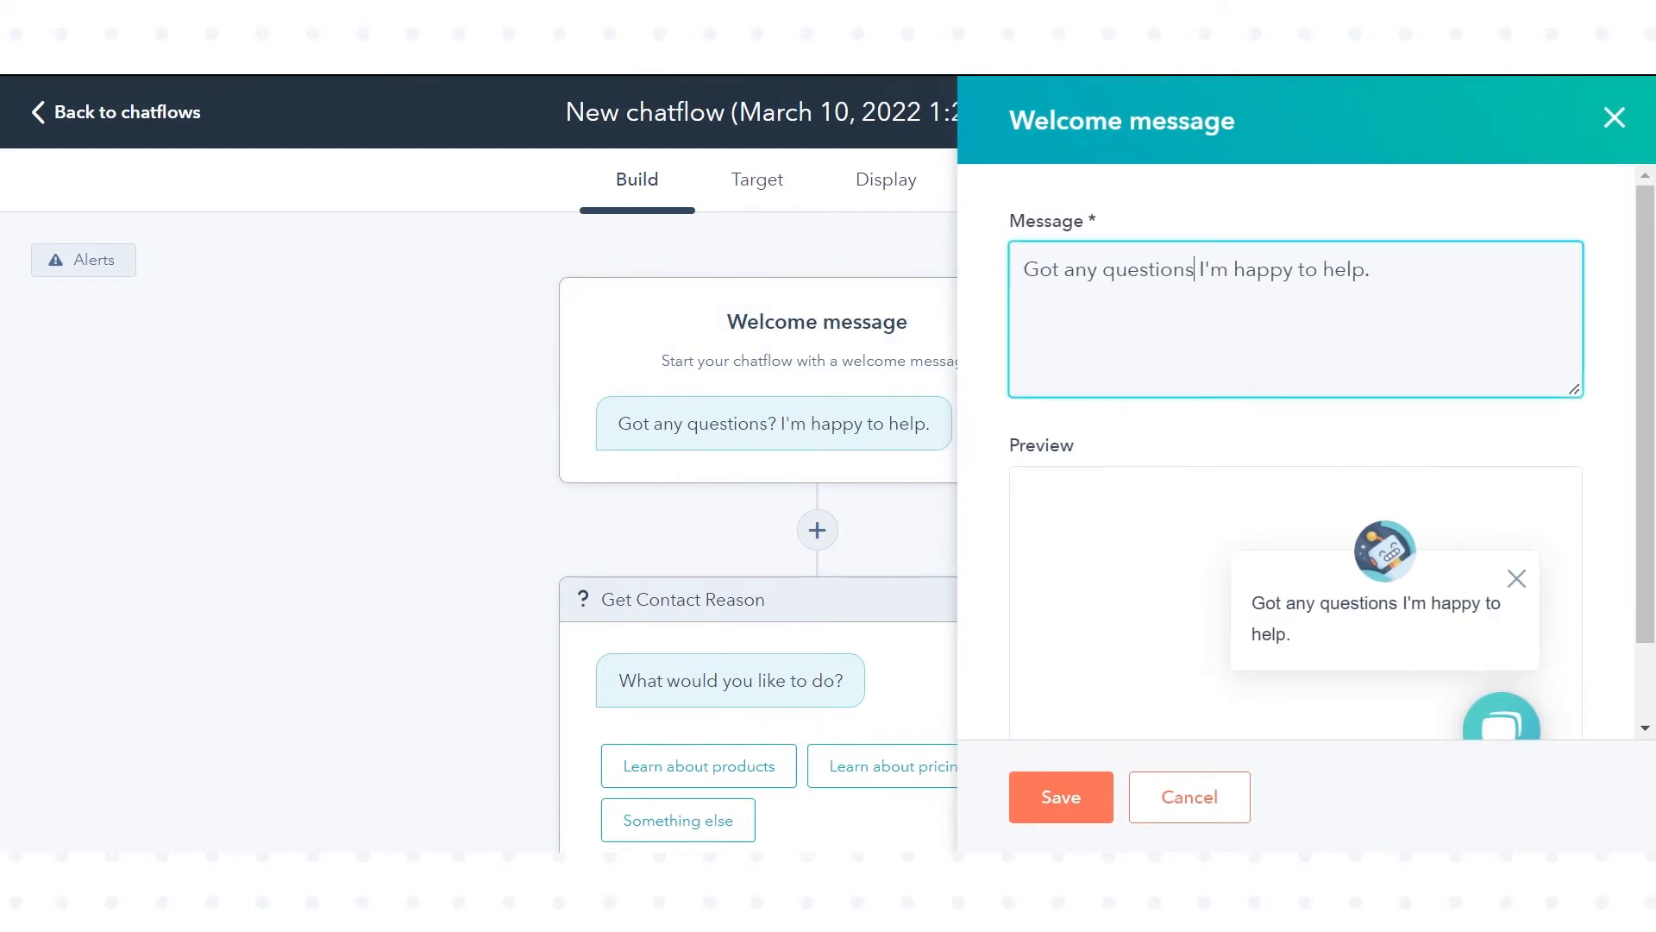
type("Welcome to")
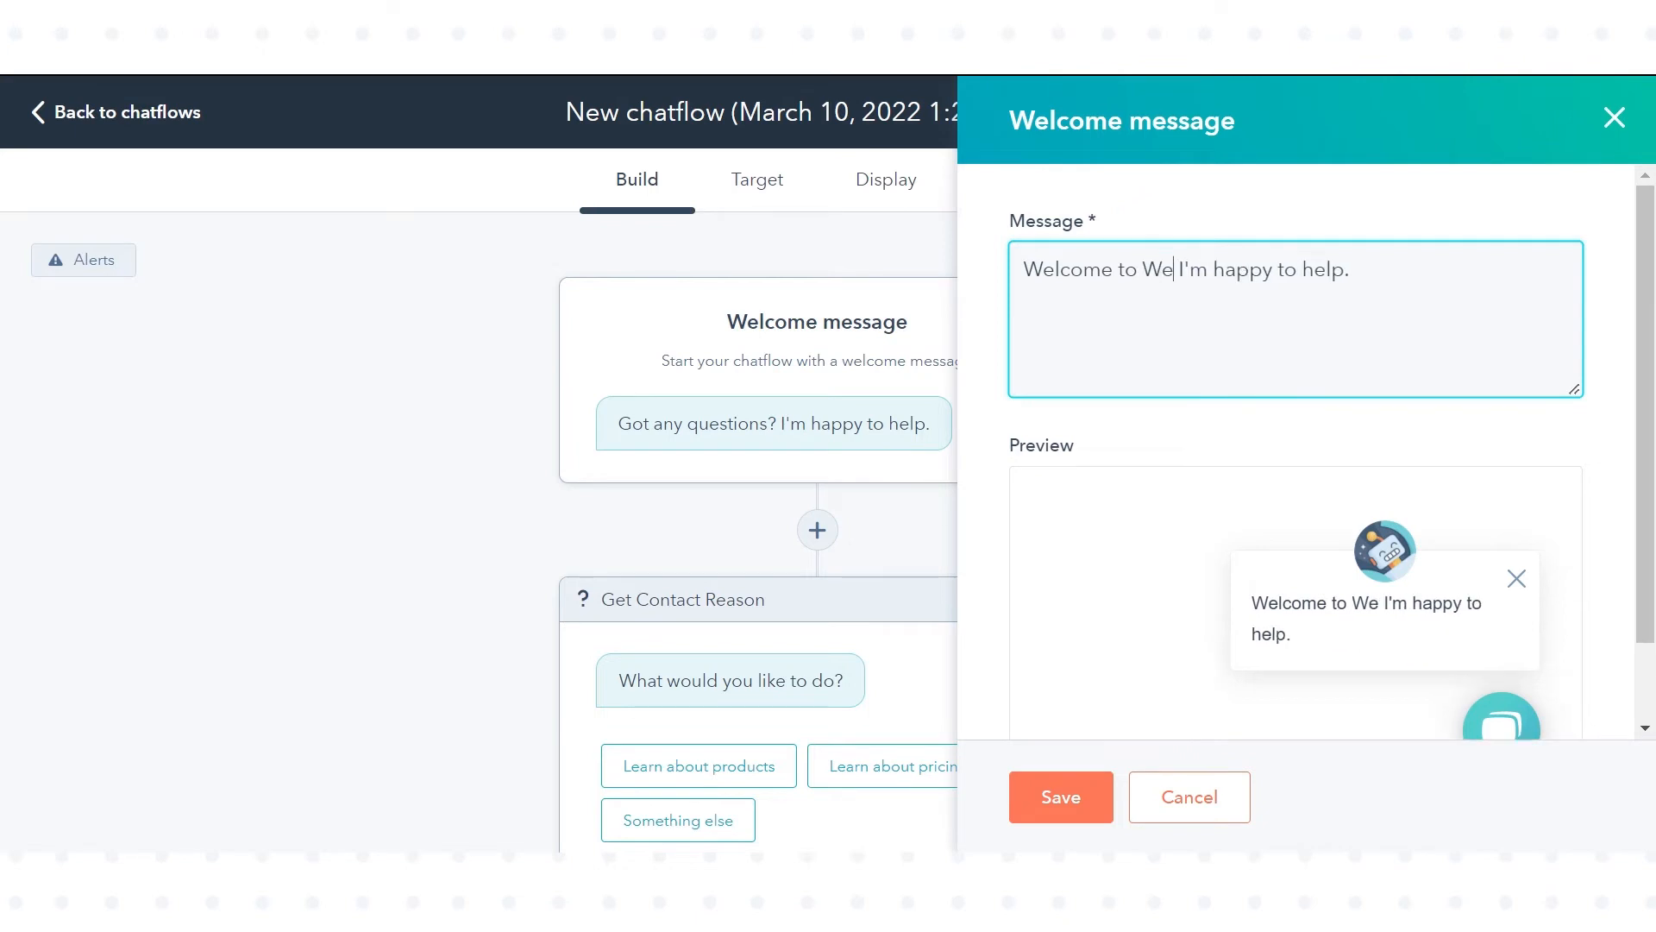
type("bdew")
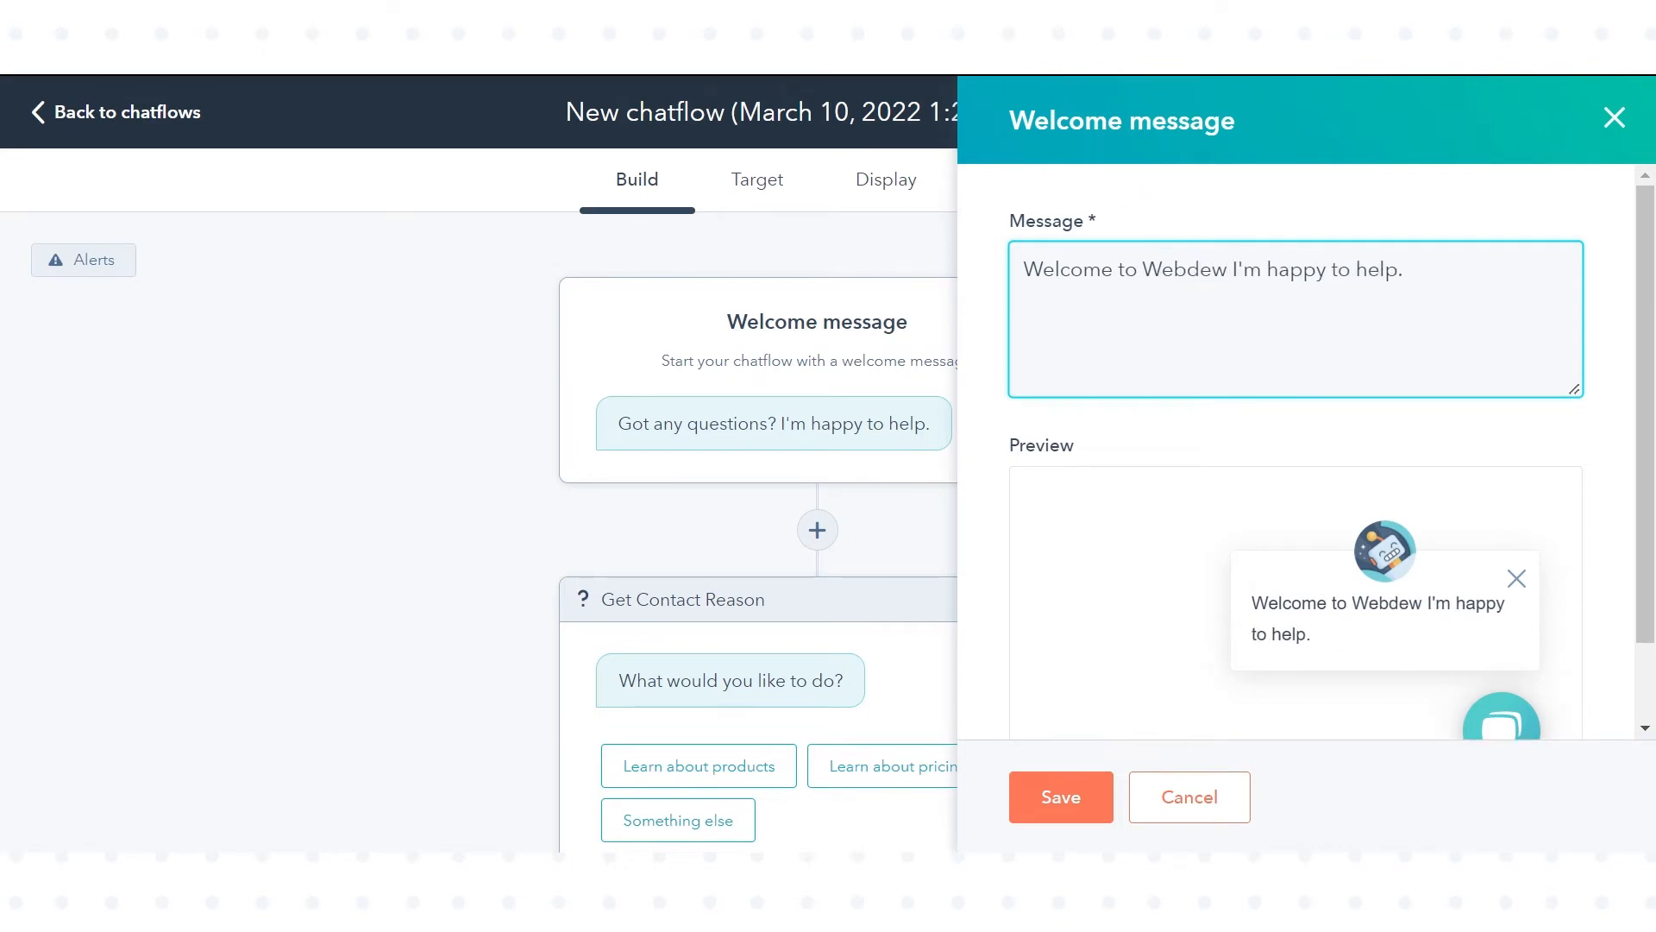
left_click(1060, 797)
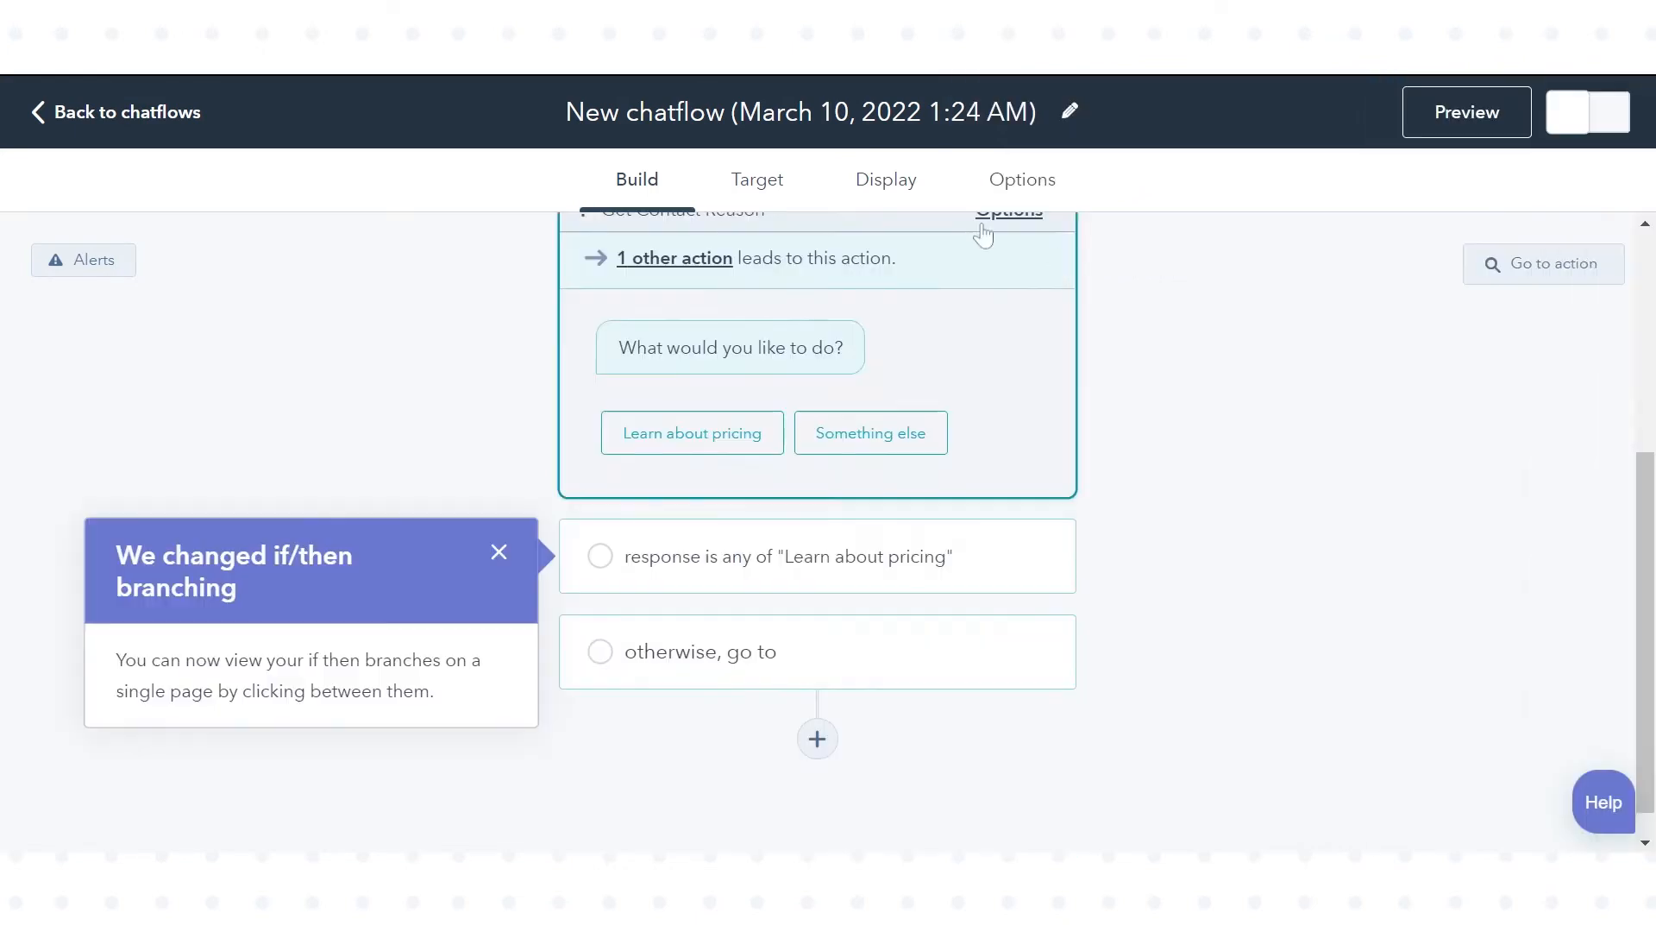
left_click(756, 179)
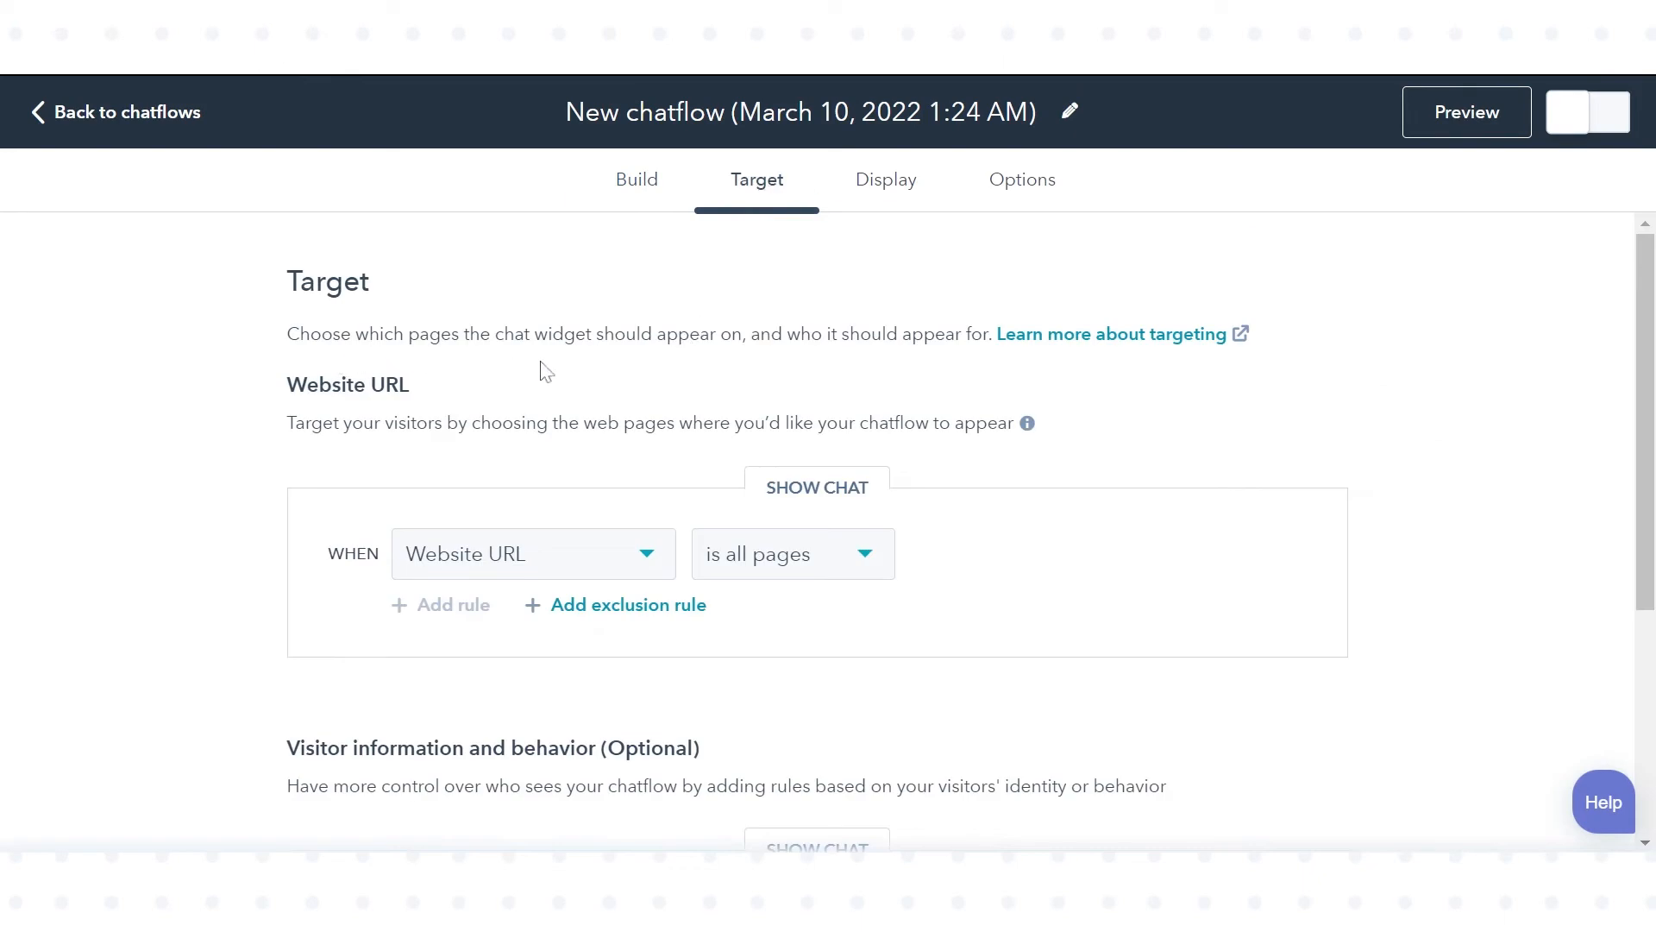
mouse_move(525, 545)
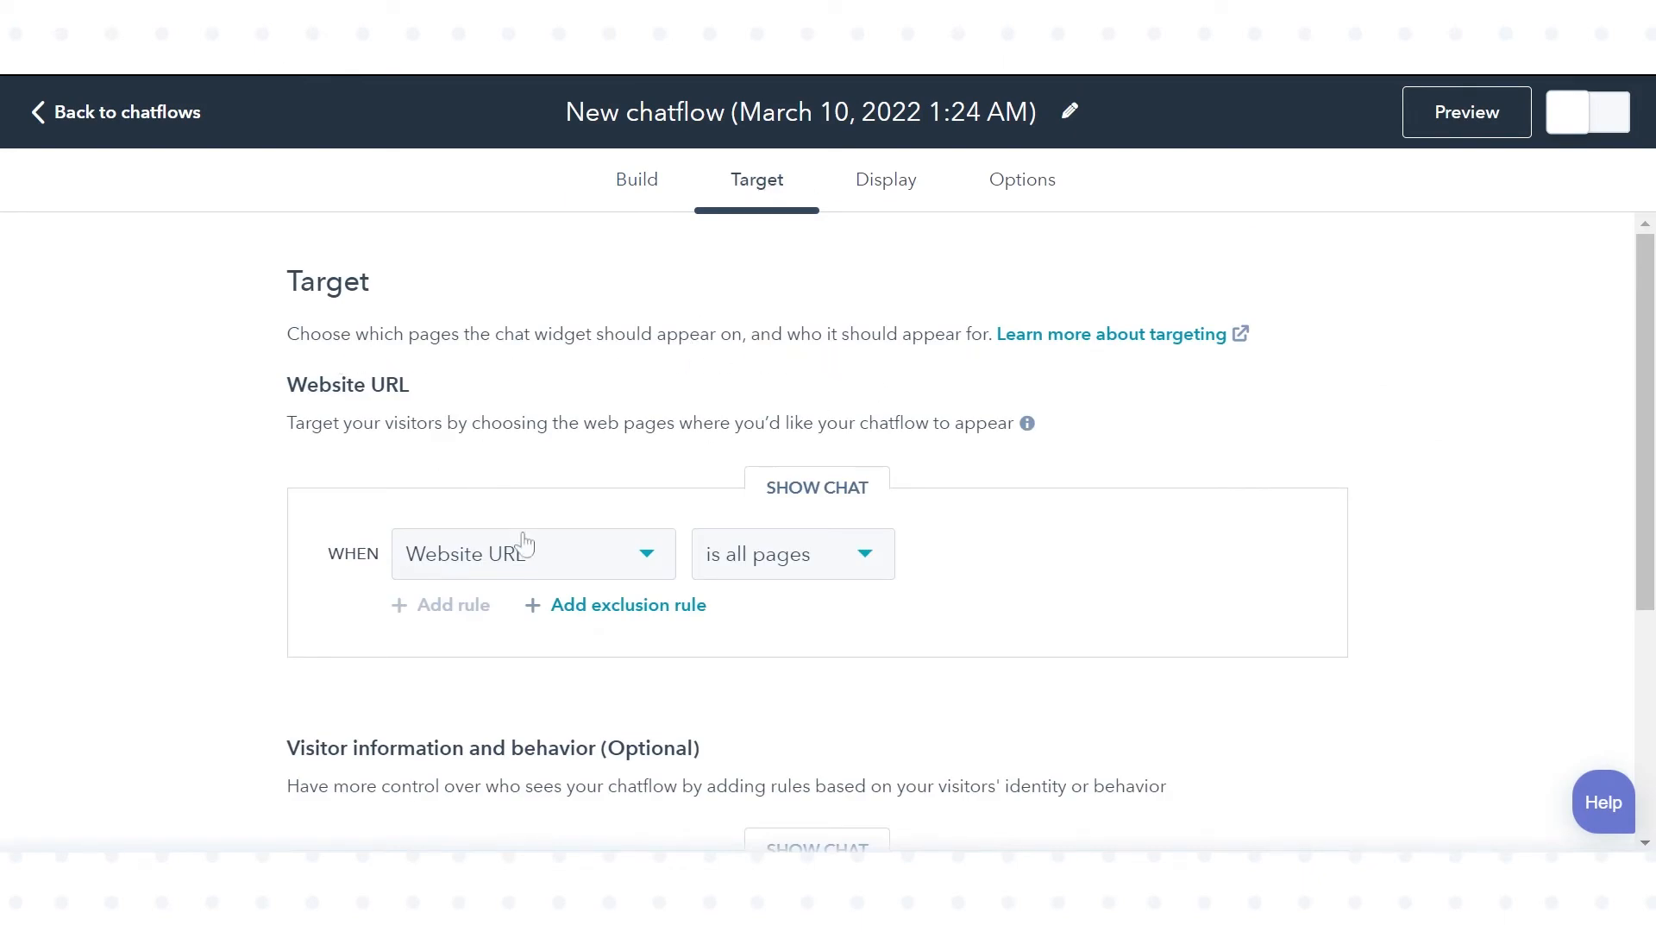
- Change the Website URL targeting condition from 'contains' to 'is all pages'
left_click(791, 554)
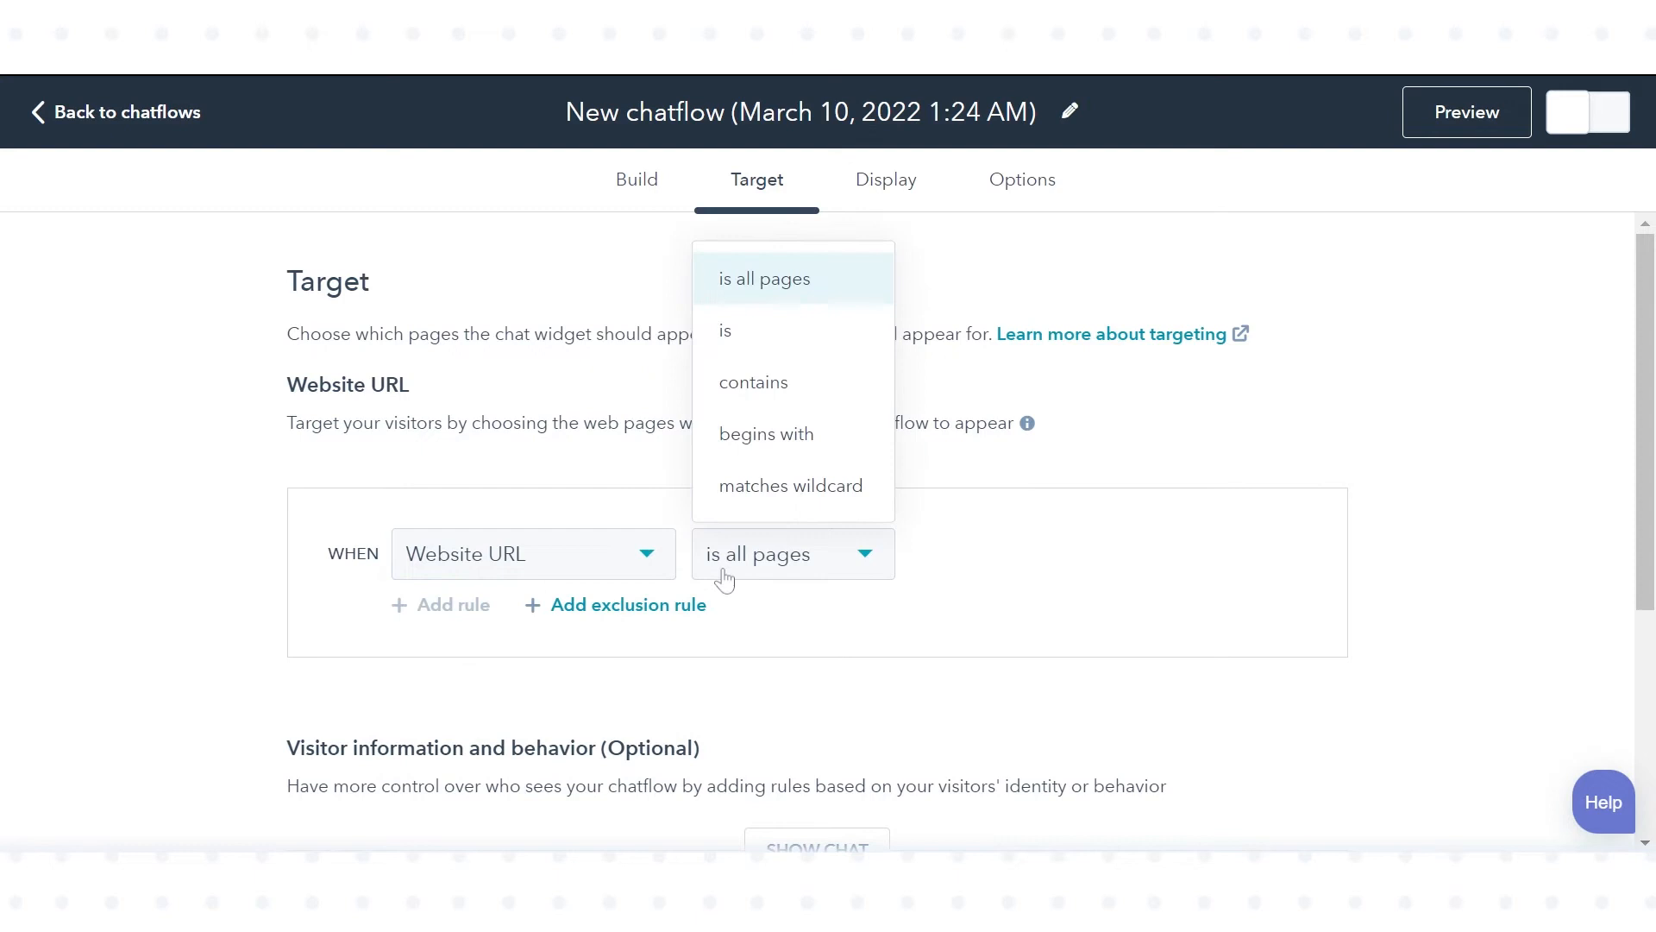
left_click(753, 382)
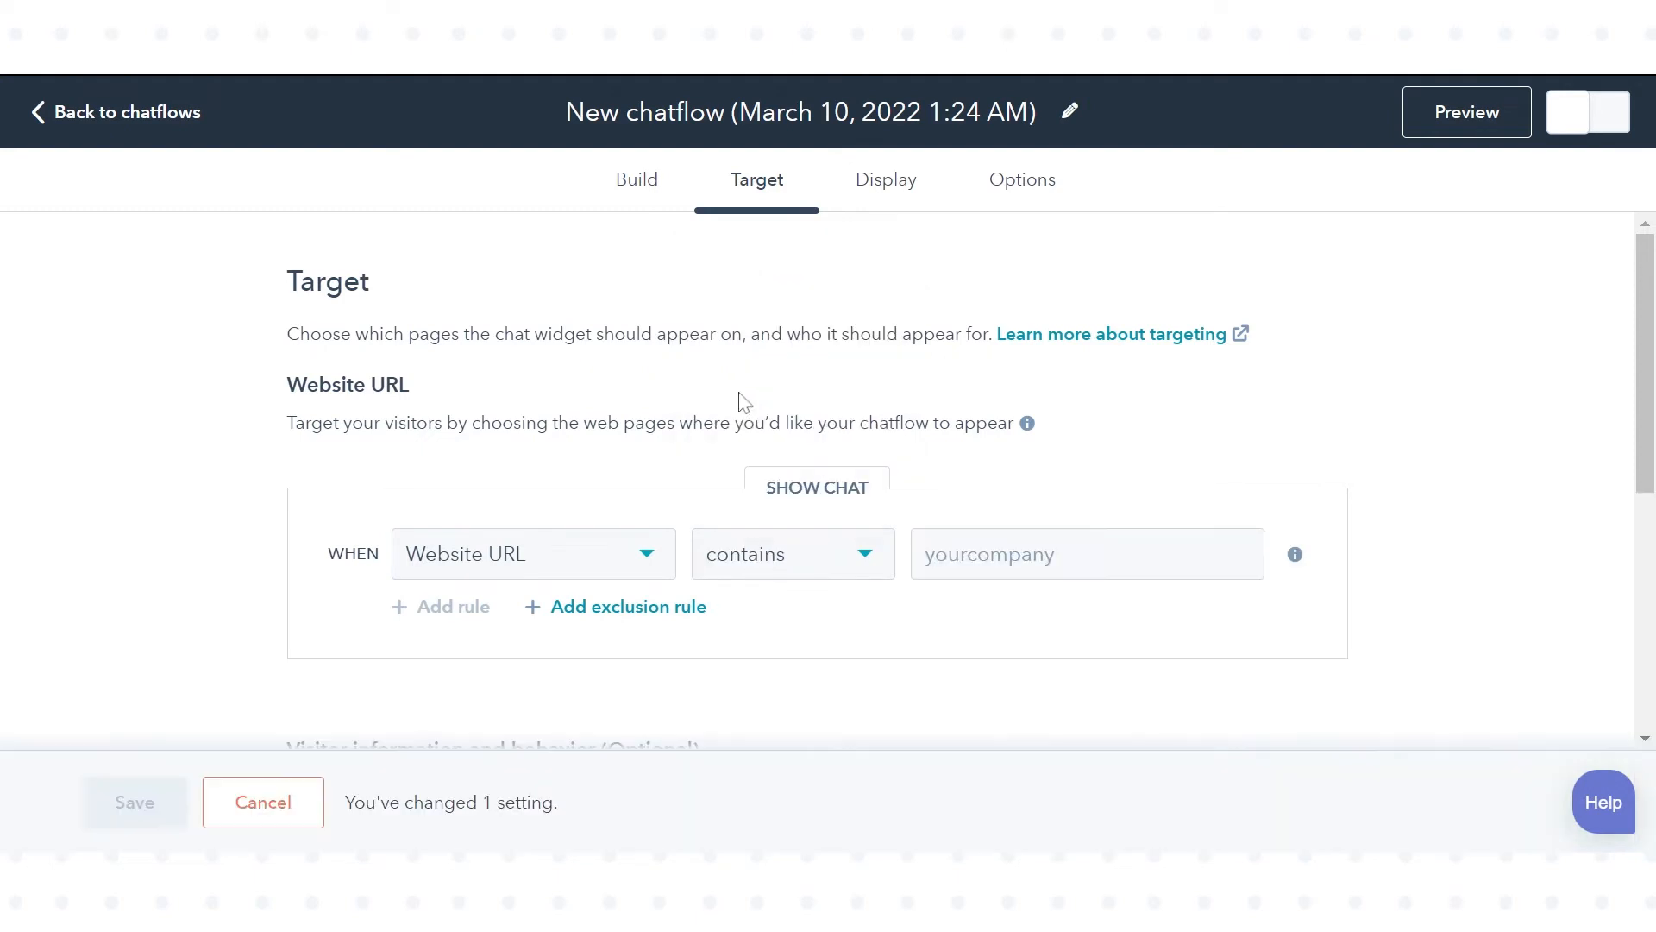
left_click(1086, 554)
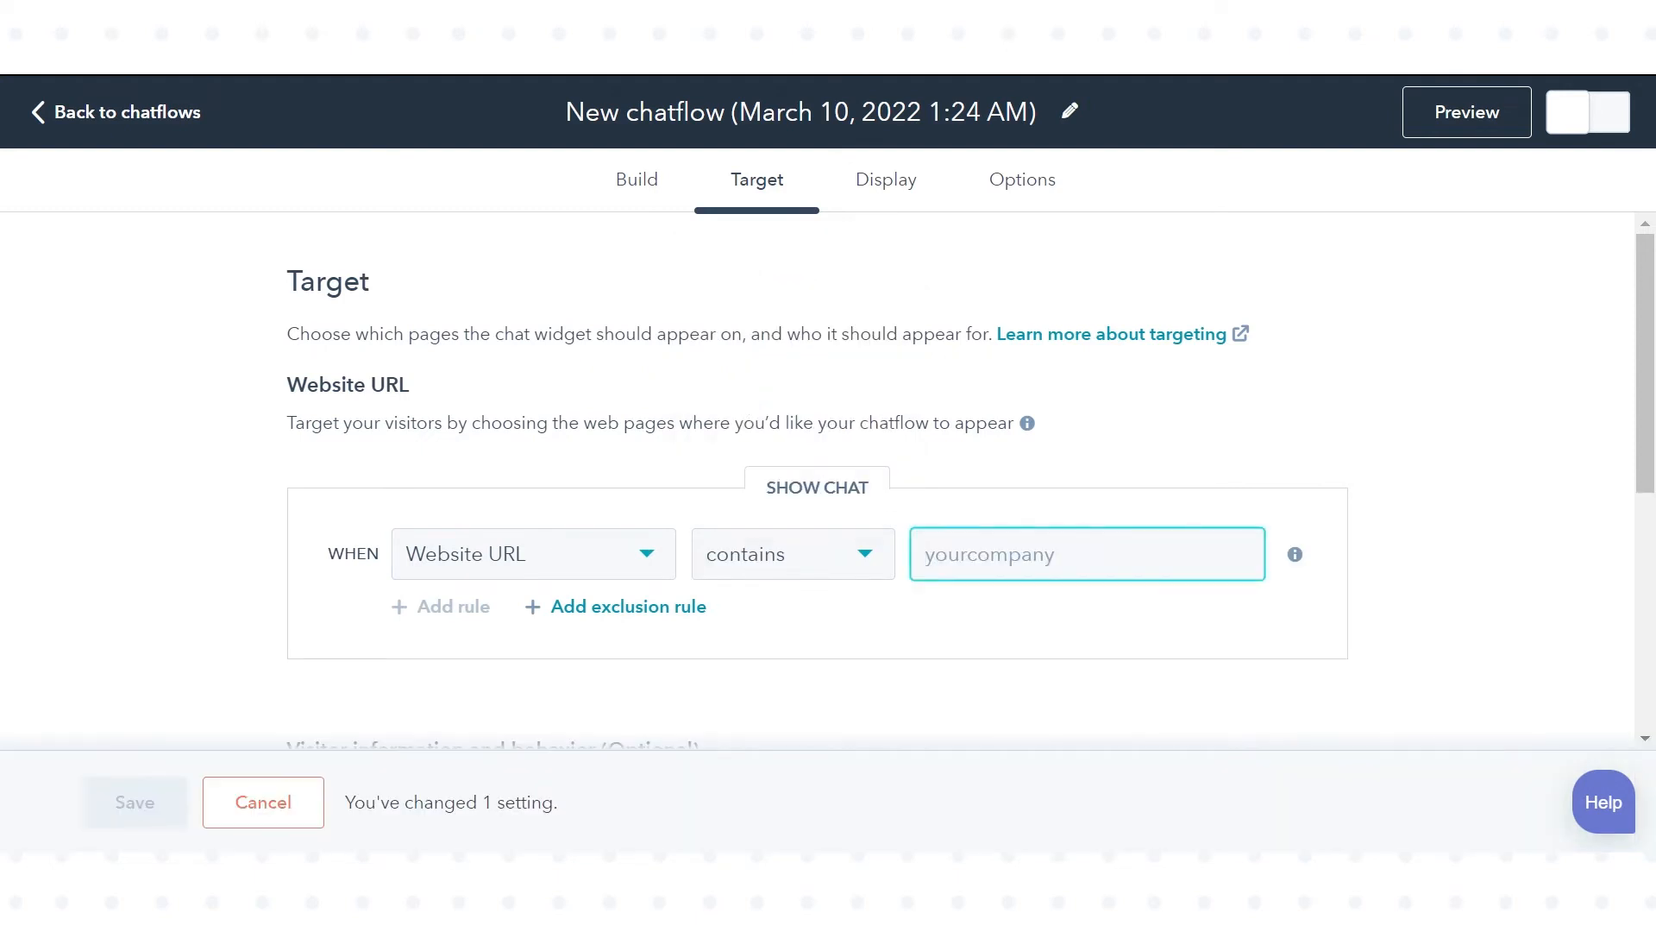
left_click(791, 553)
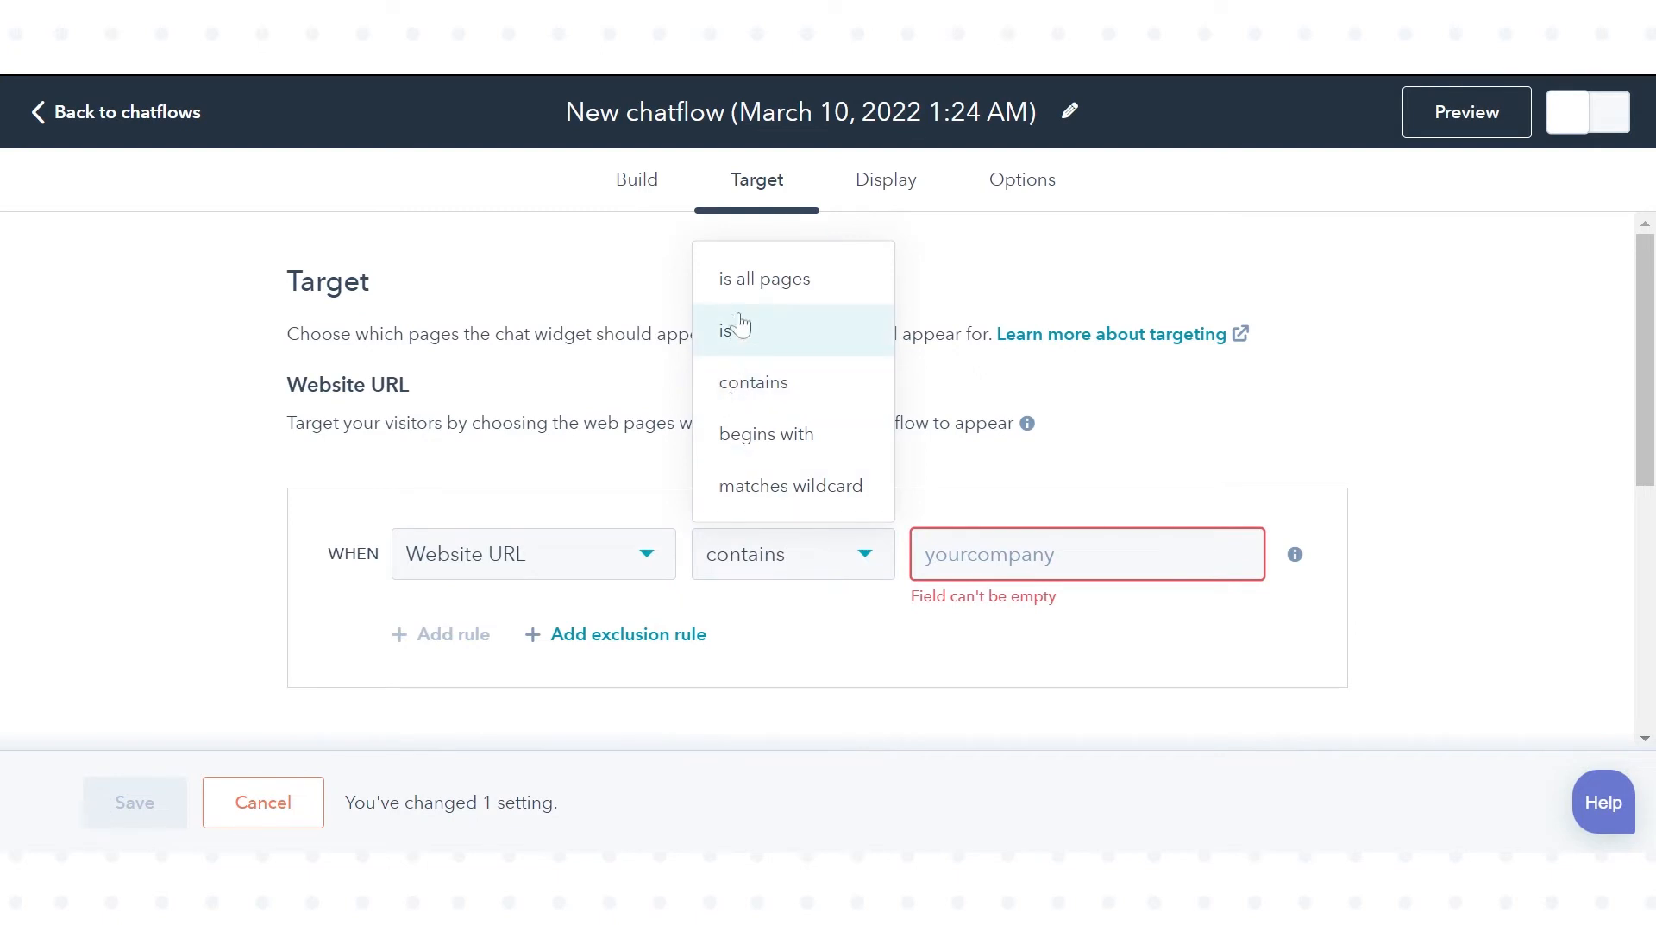
left_click(764, 278)
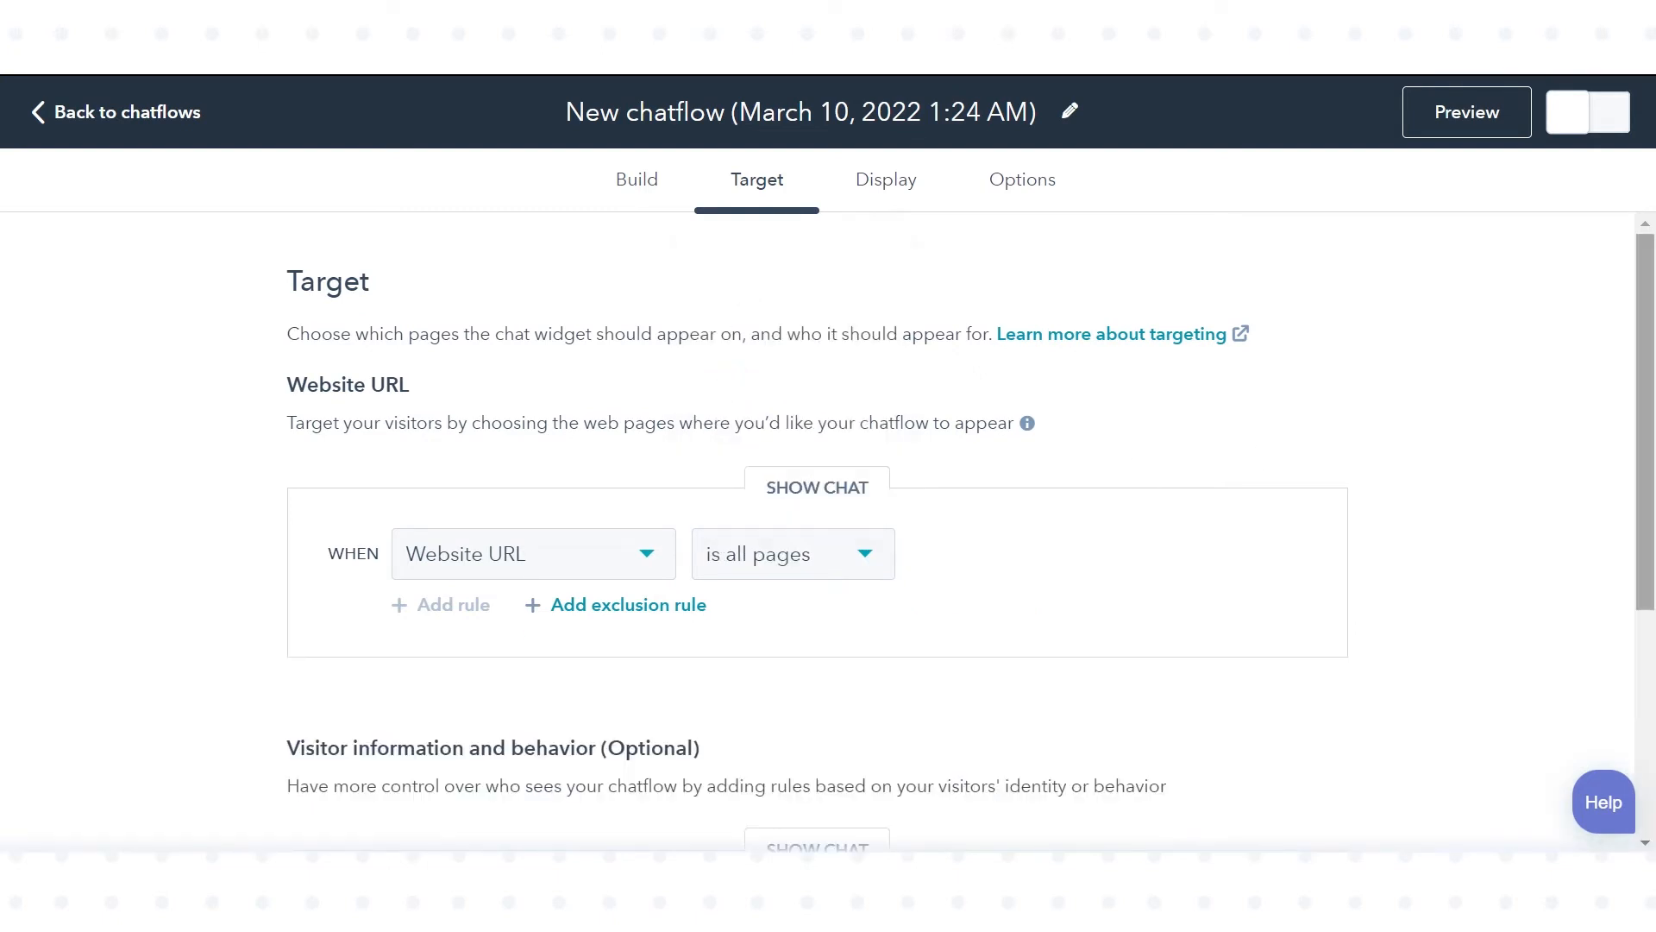
scroll("down", 3)
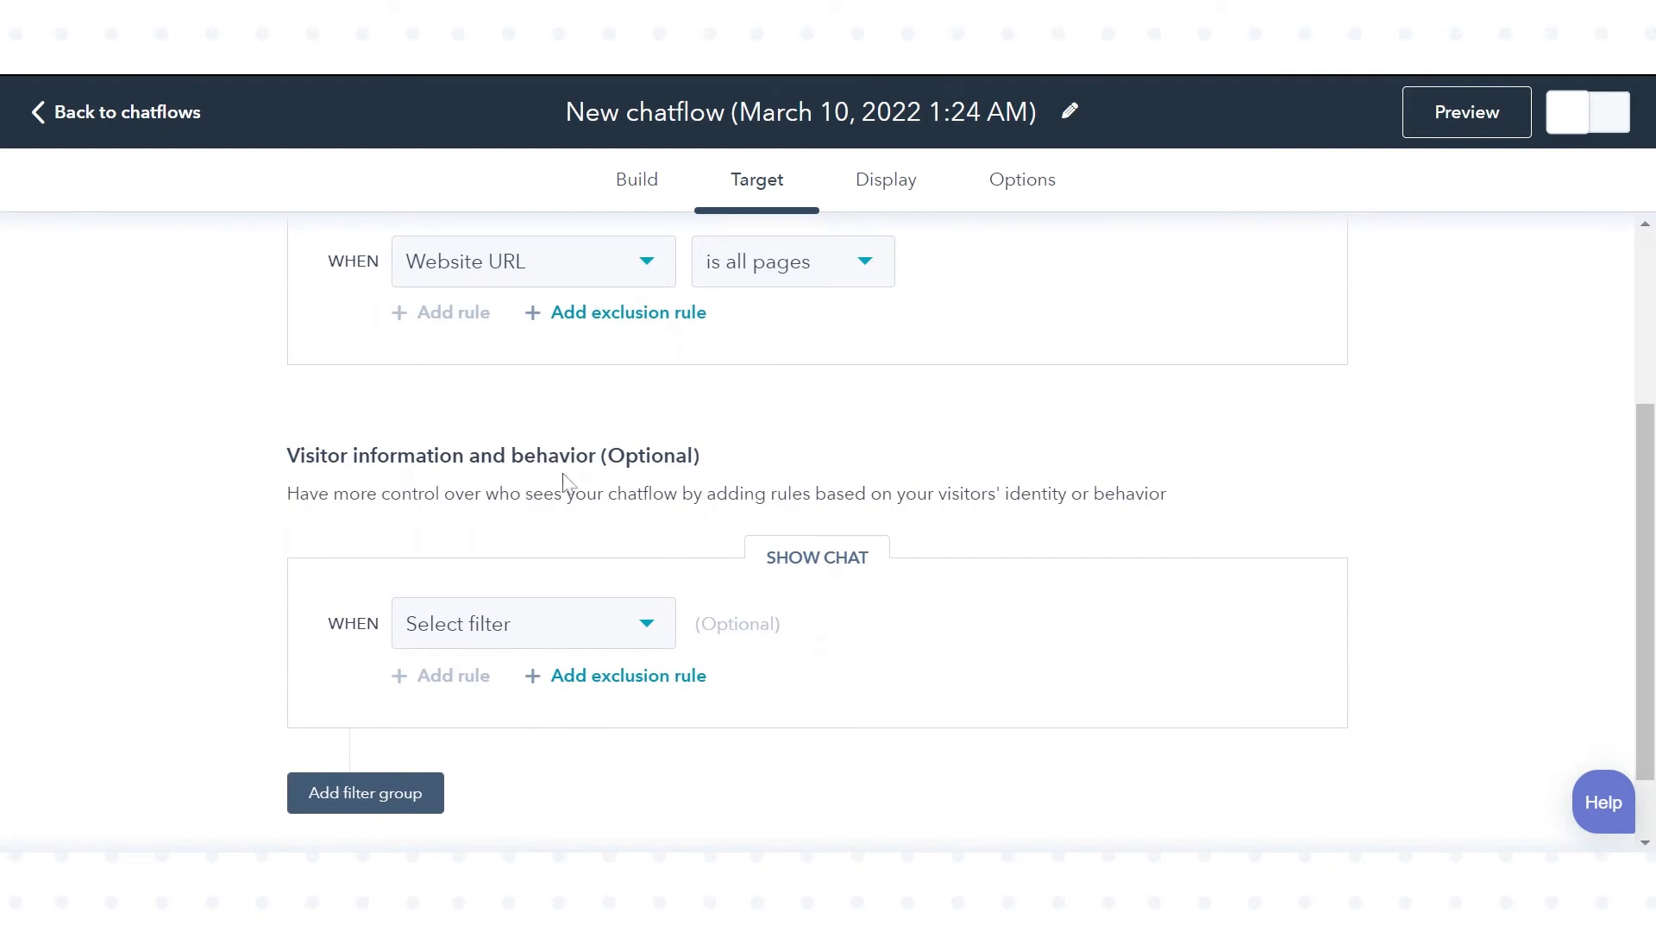
mouse_move(1501, 564)
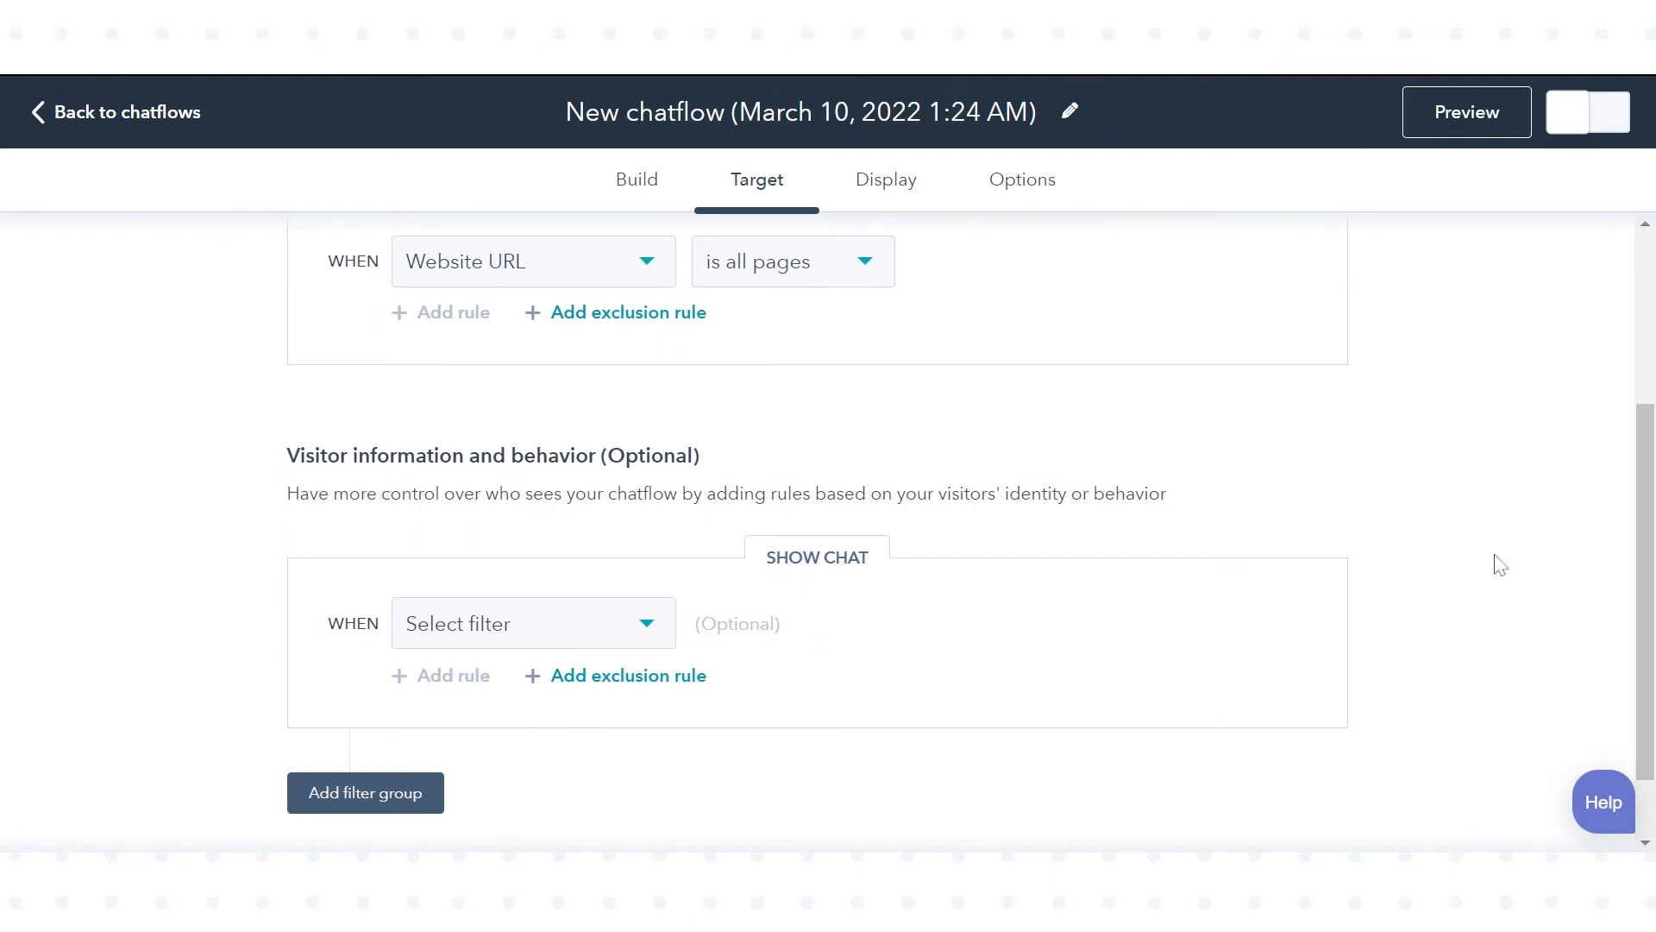
mouse_move(888, 179)
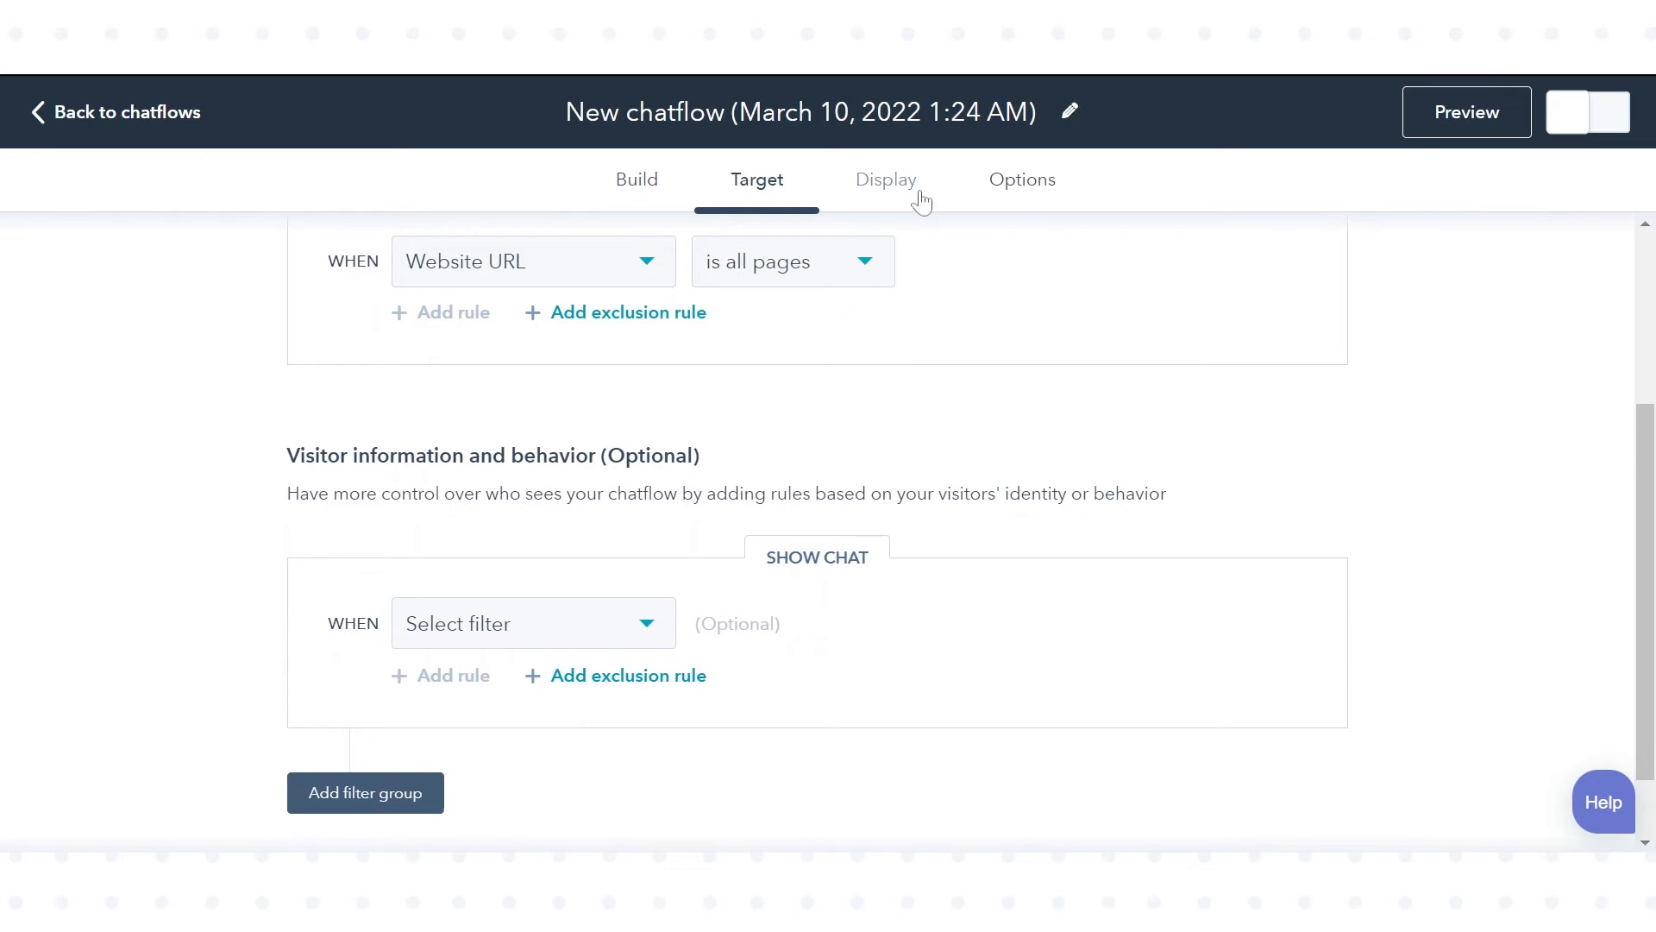
left_click(885, 179)
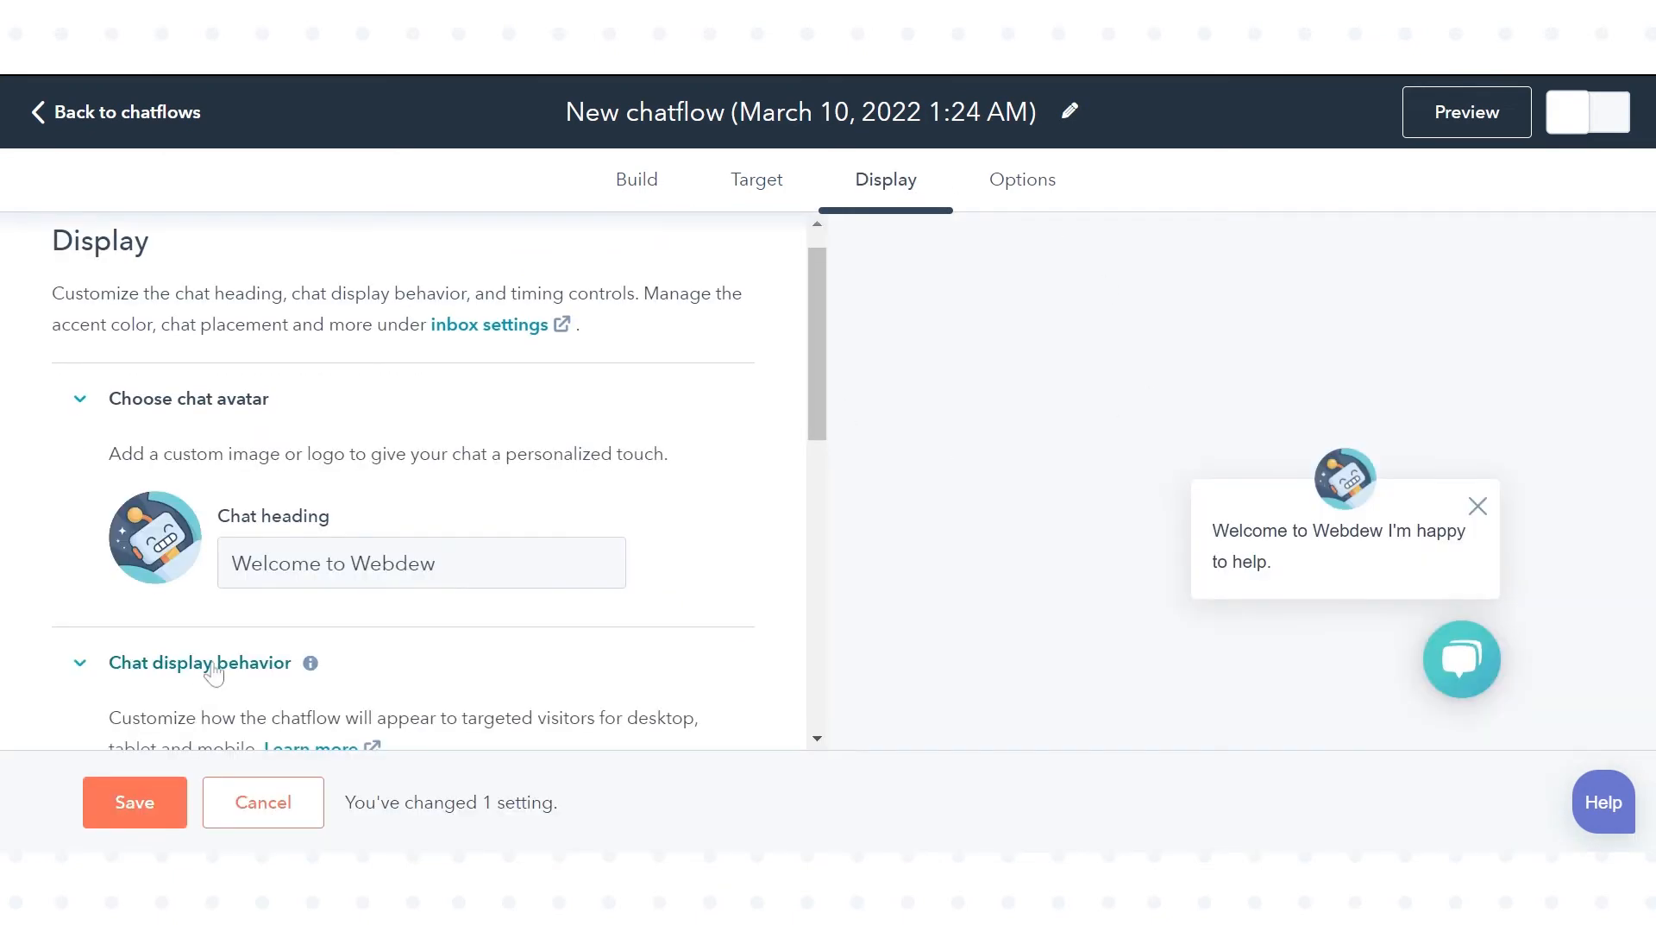
- Review the Display settings, keeping the welcome message popping open as a prompt
scroll("down", 3)
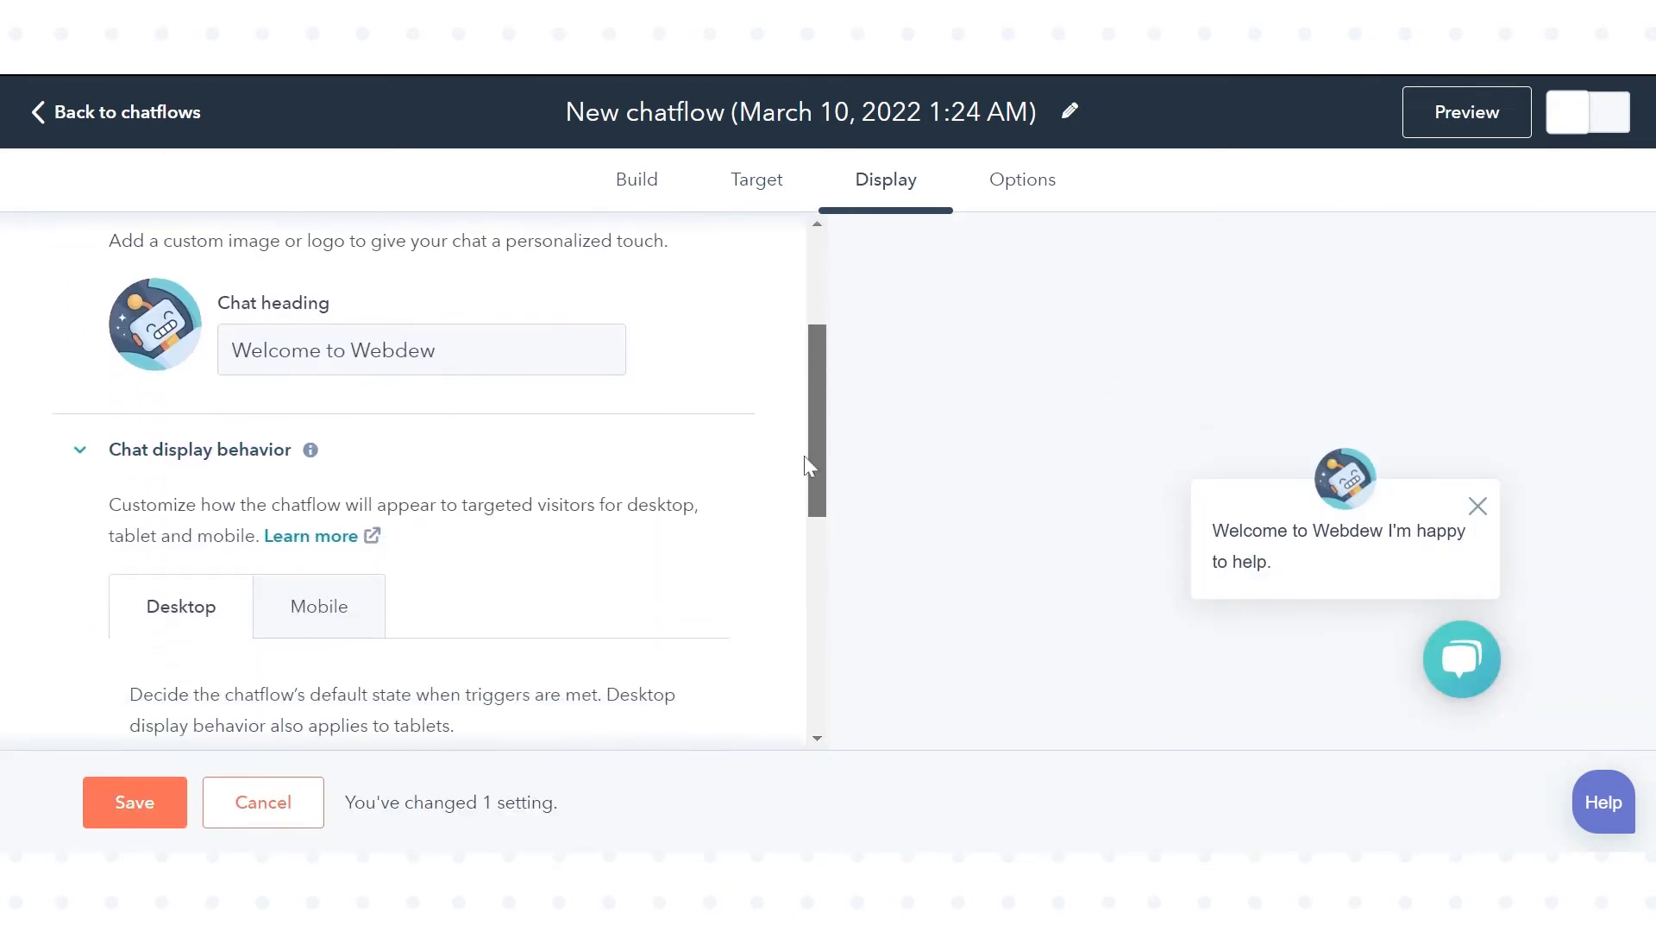
scroll("down", 3)
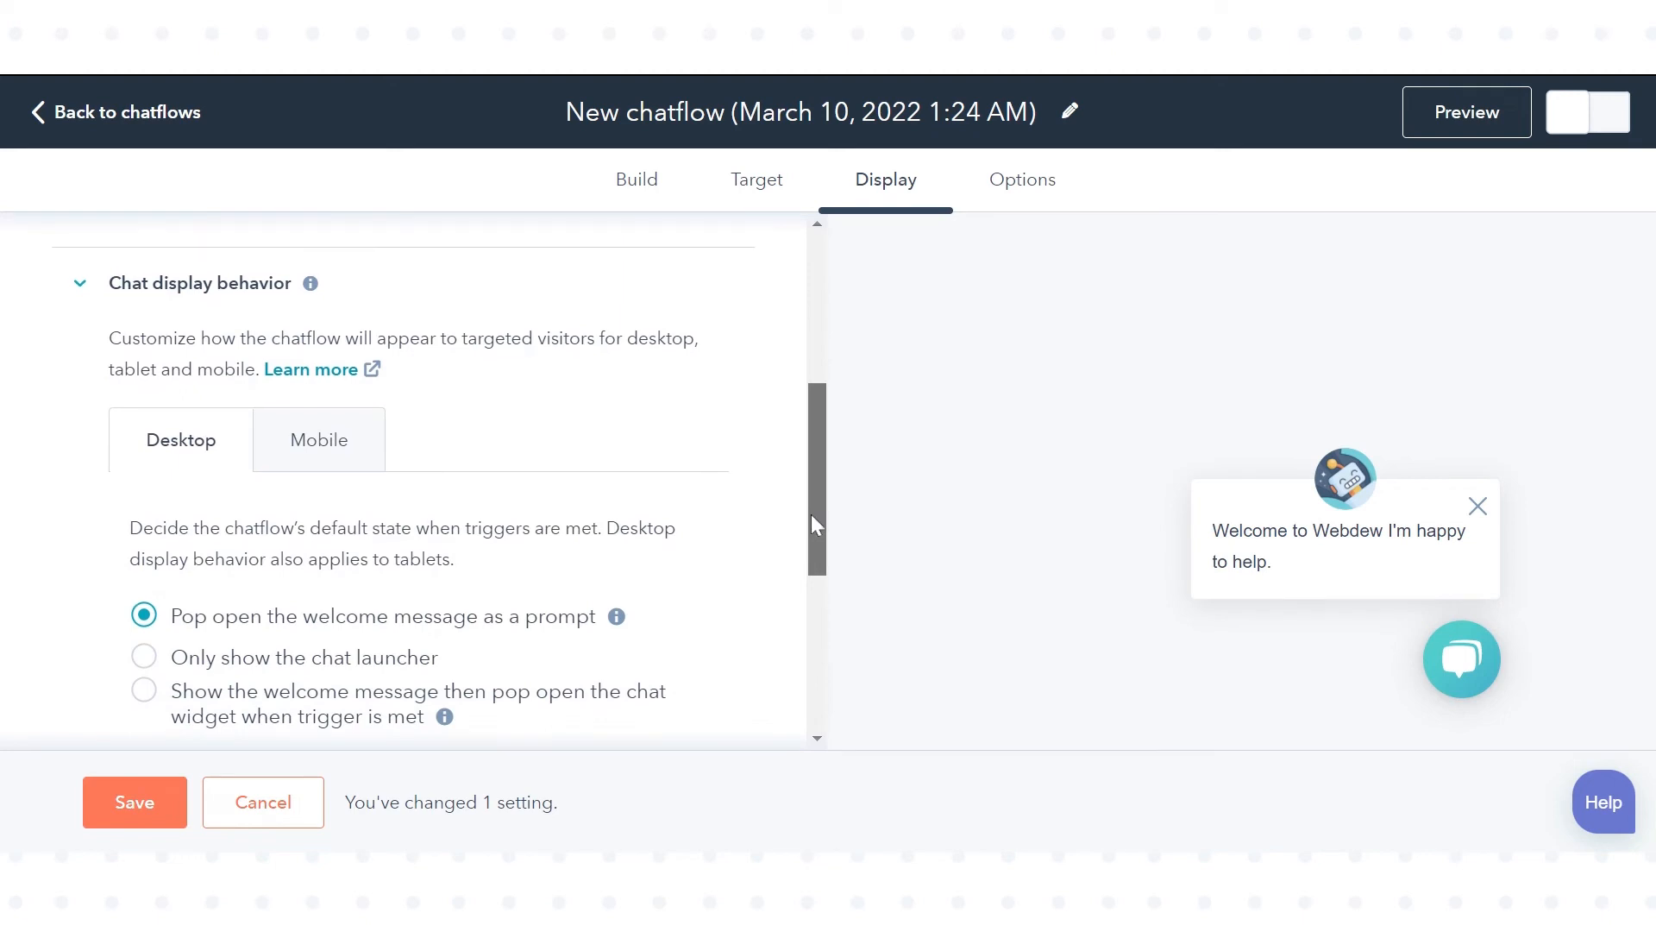
scroll("down", 3)
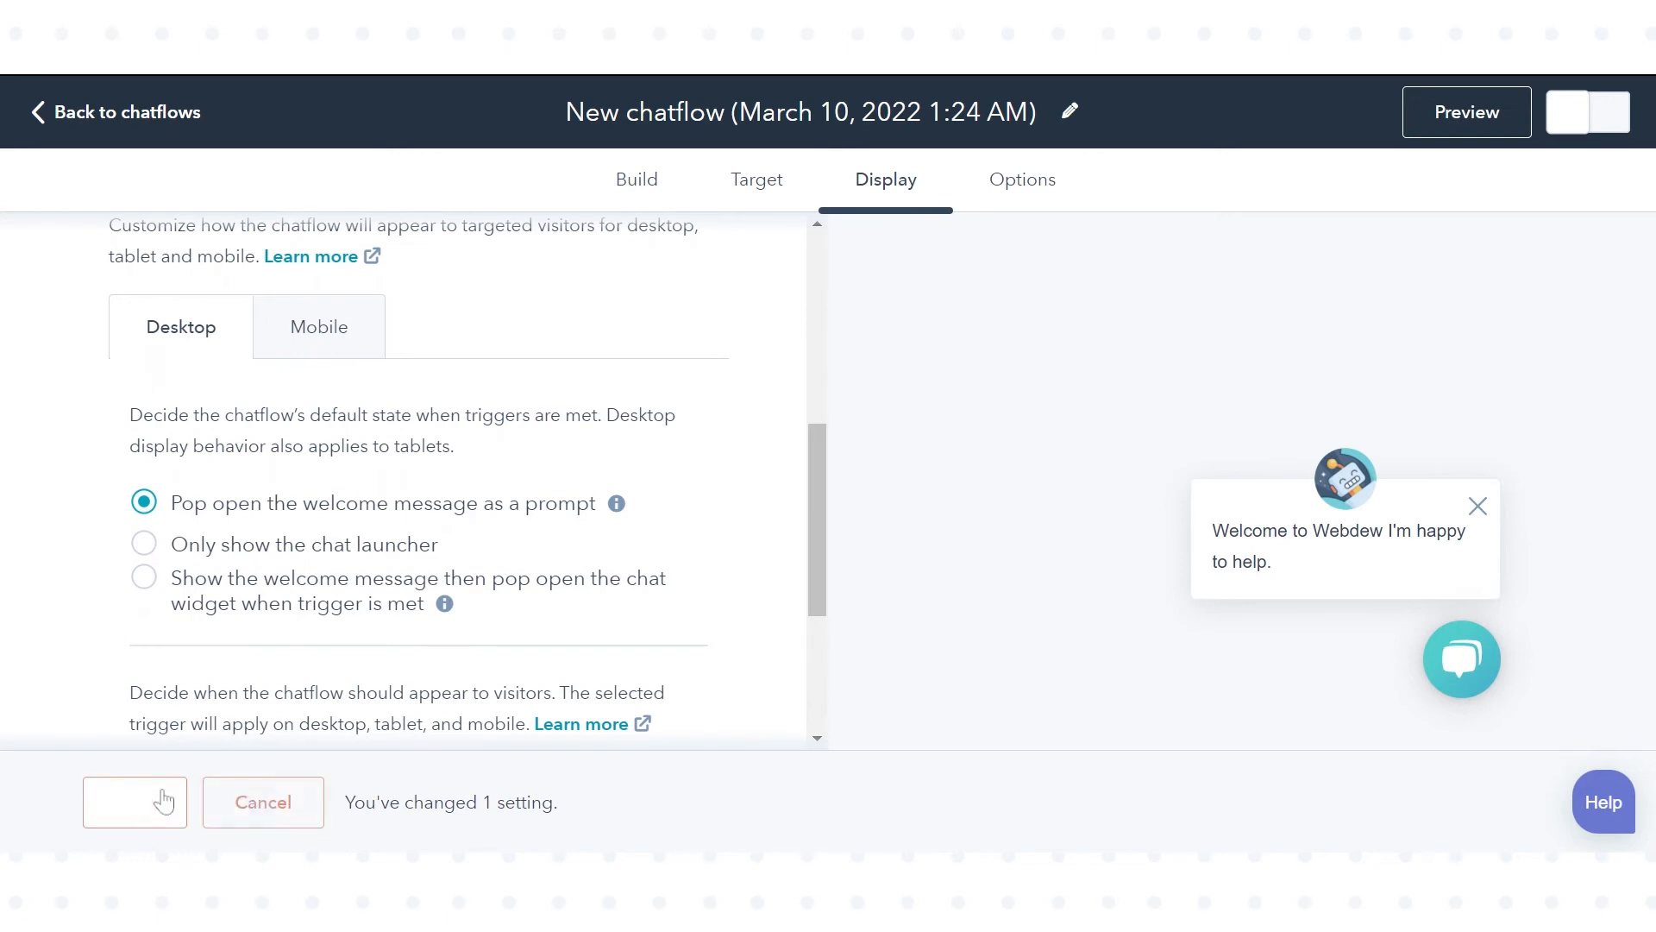
scroll("down", 3)
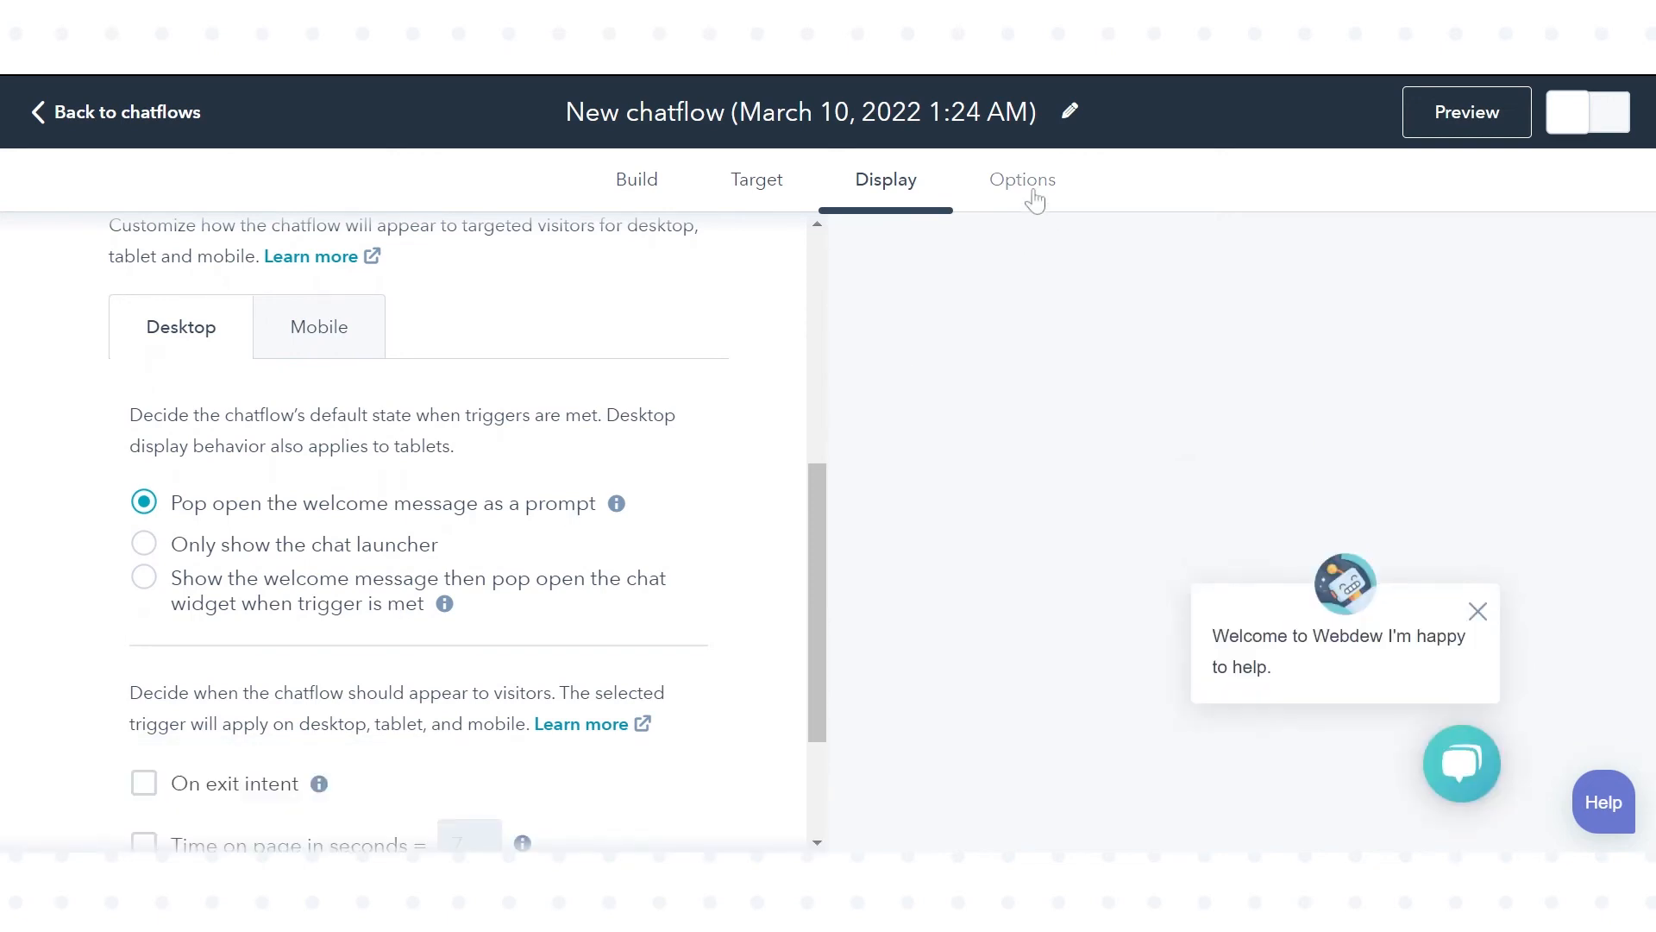
left_click(1021, 180)
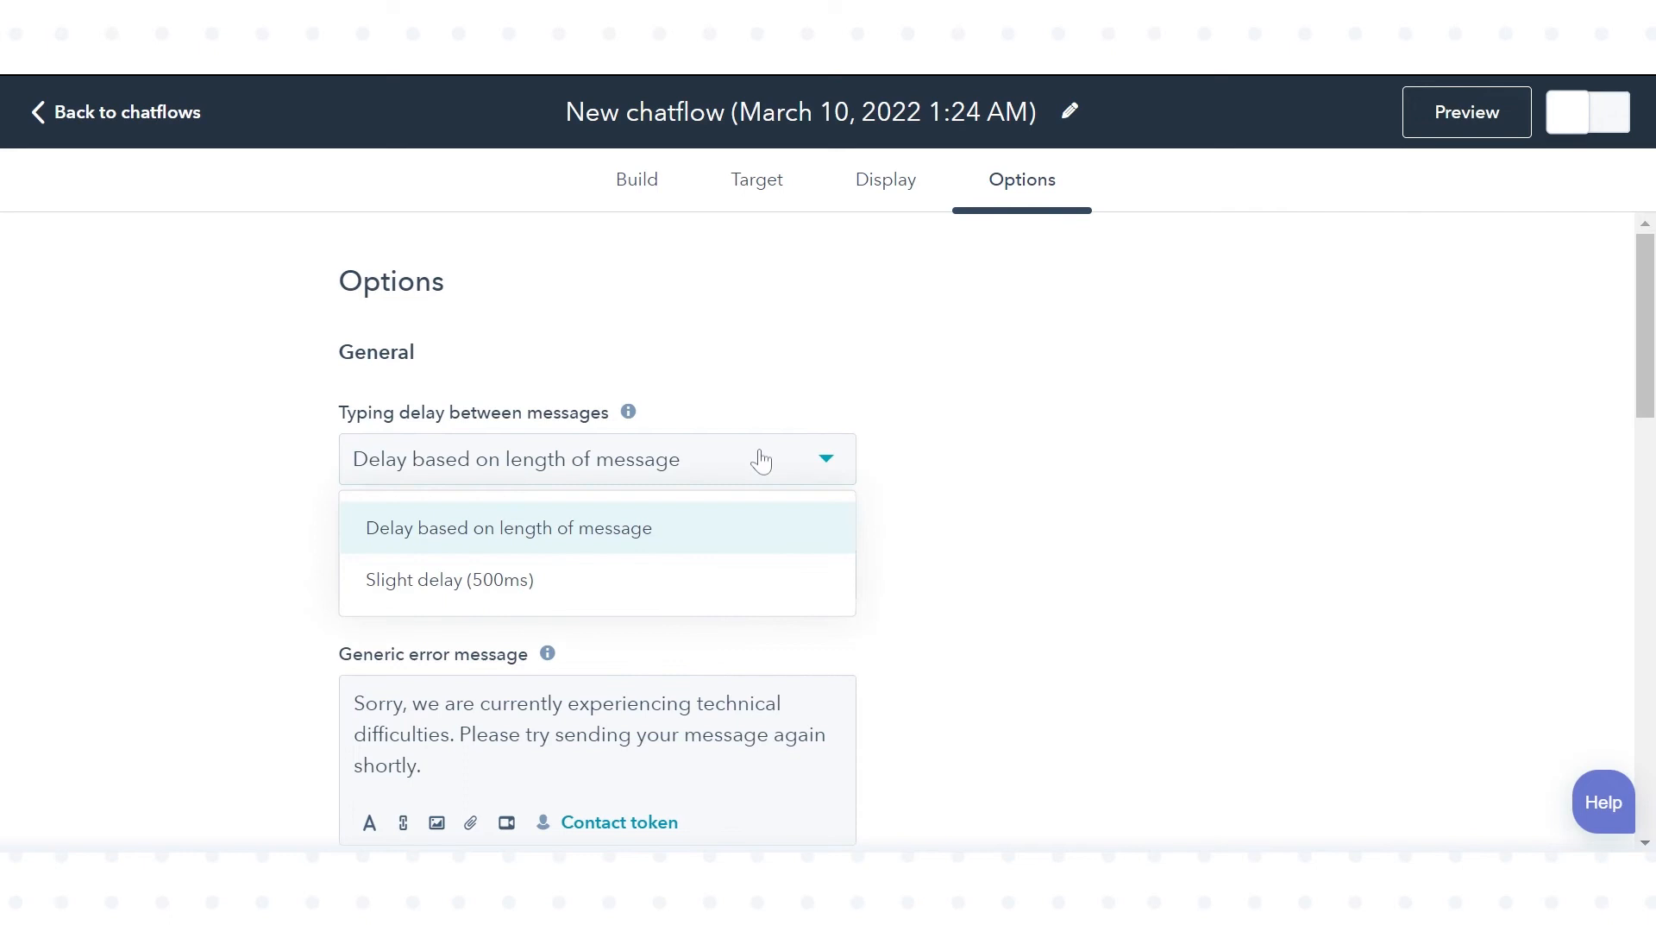
- Choose 'Slight delay (500ms)' typing delay and English language, then save the options
left_click(448, 580)
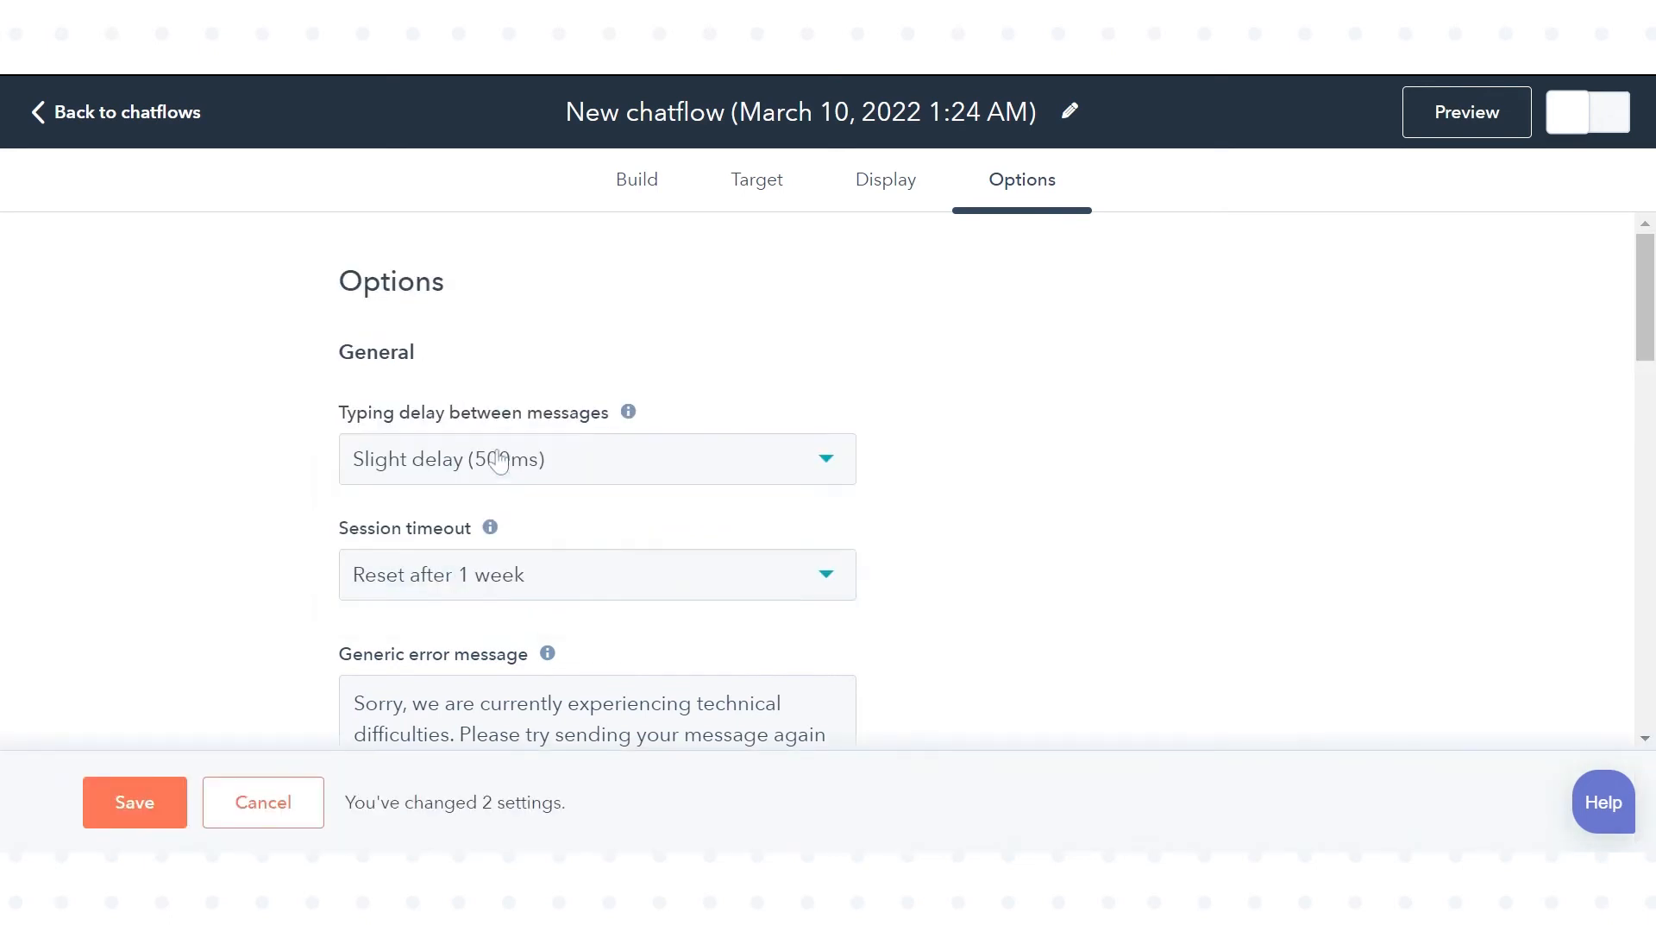
scroll("down", 3)
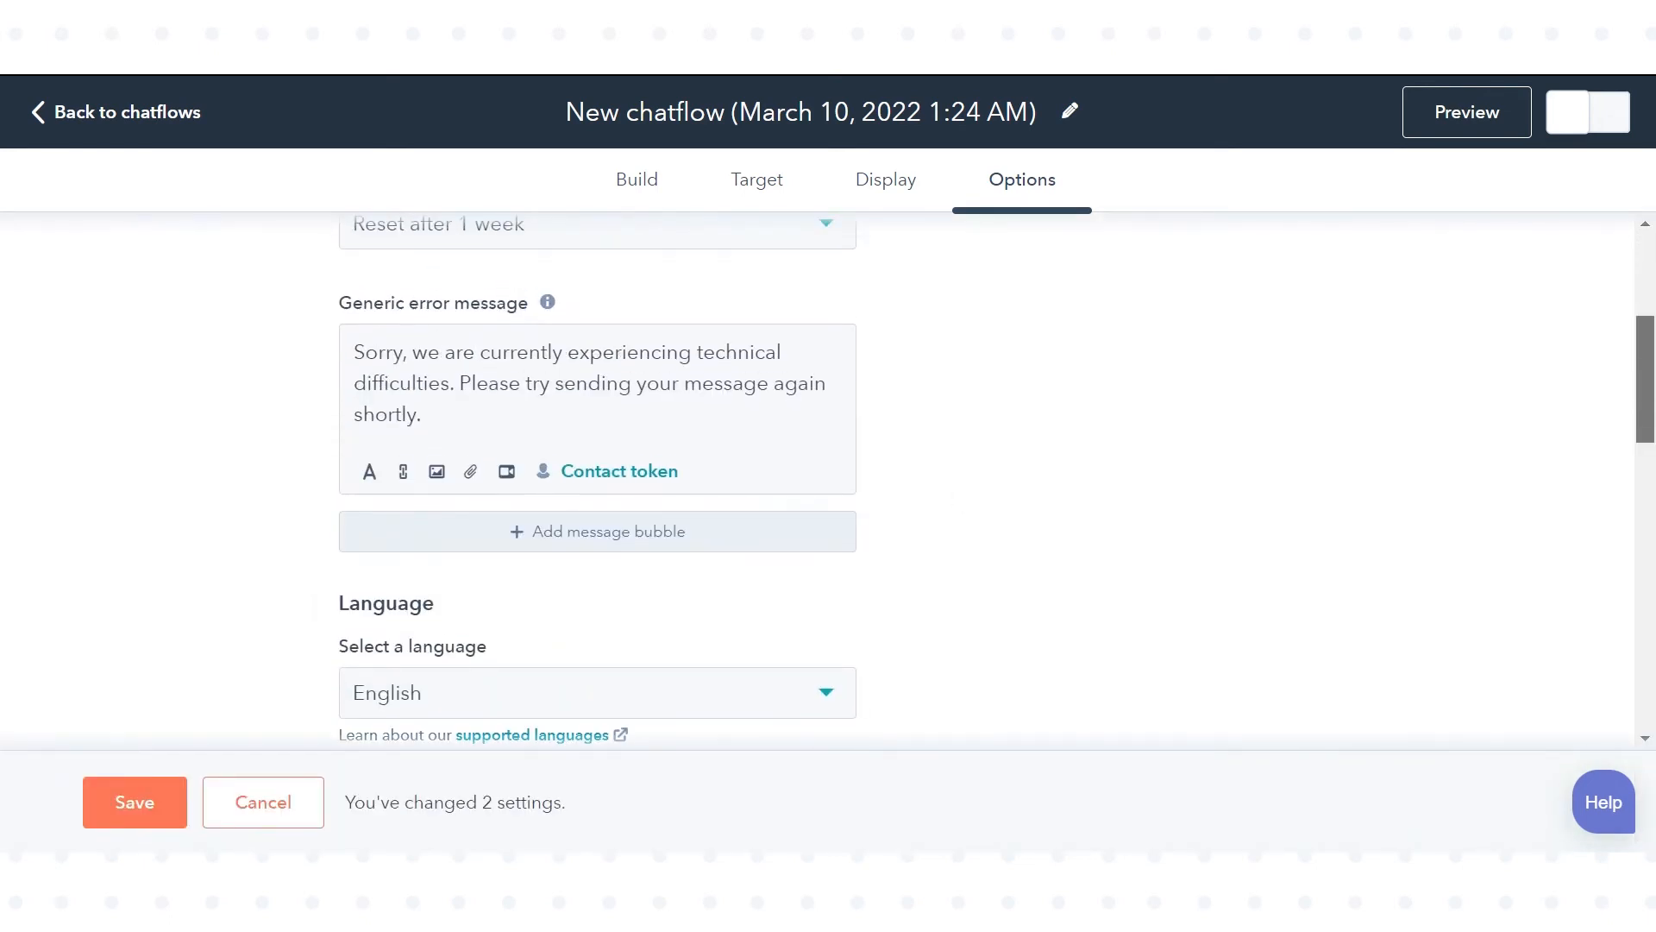
left_click(596, 692)
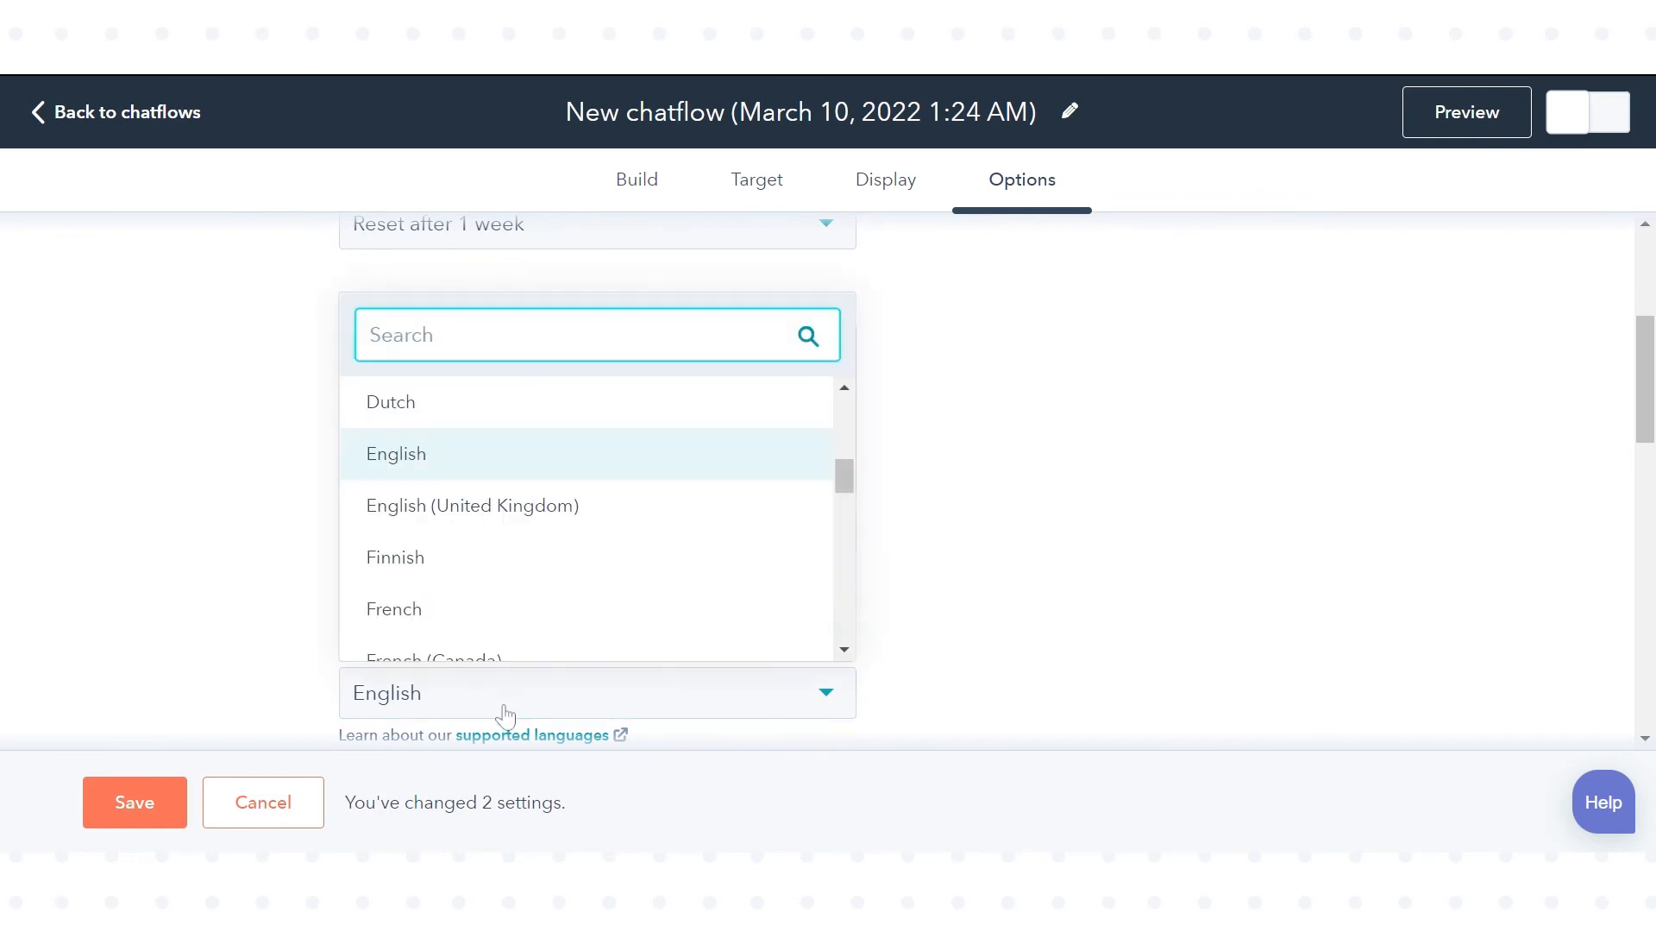
left_click(395, 453)
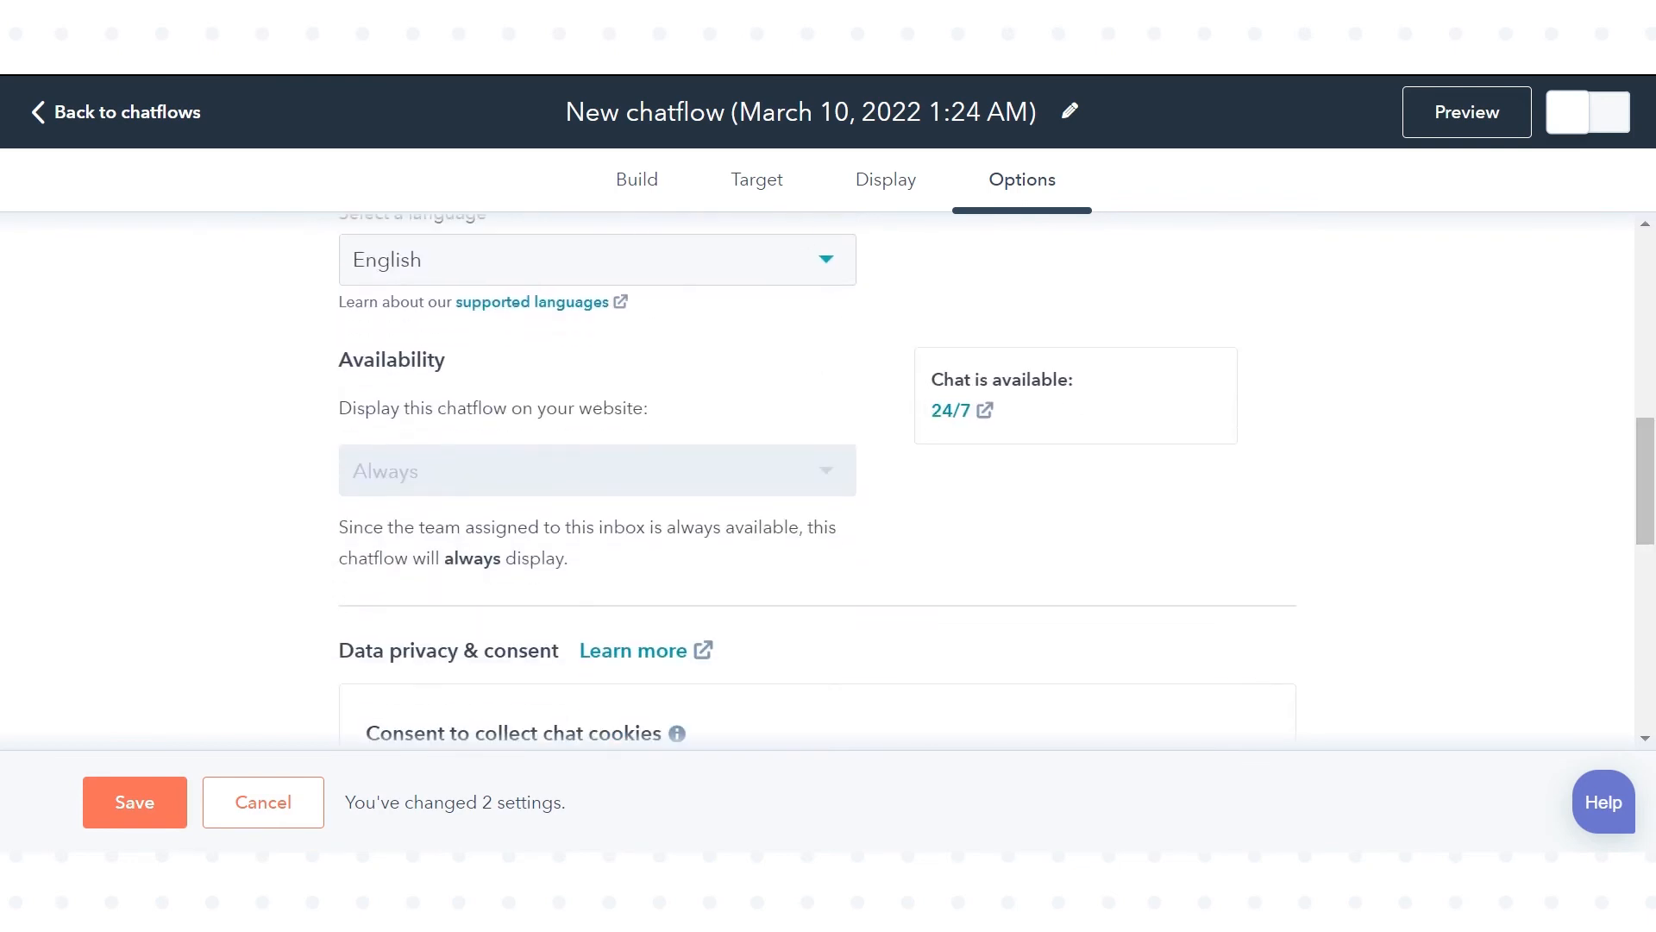
left_click(134, 802)
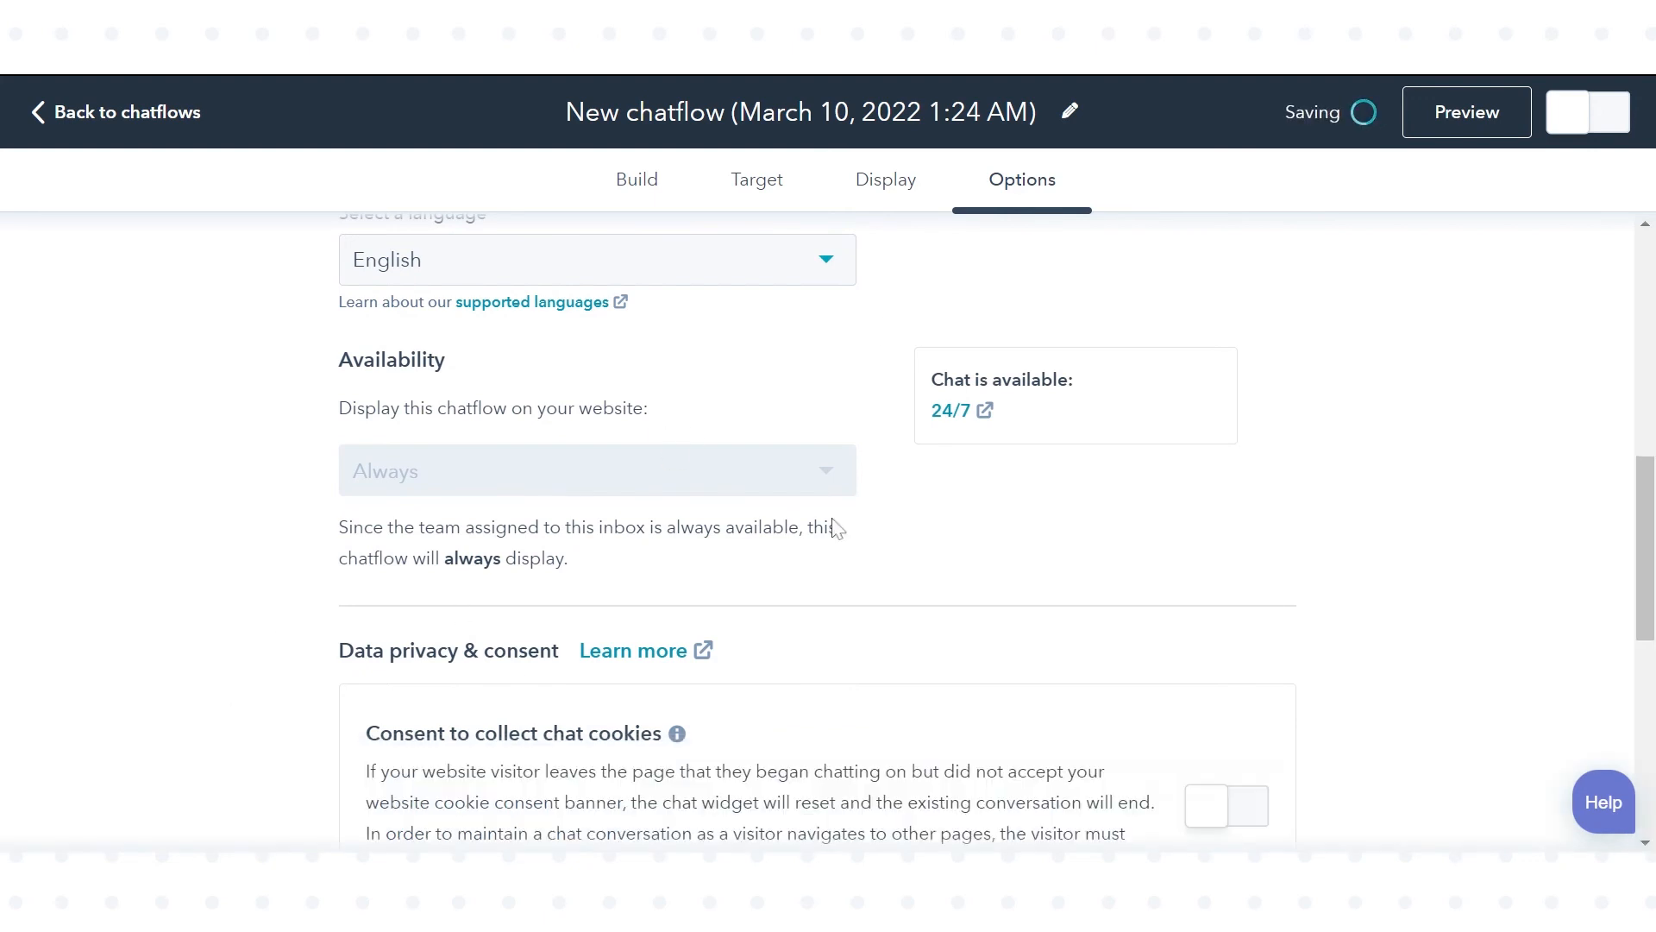
scroll("up", 3)
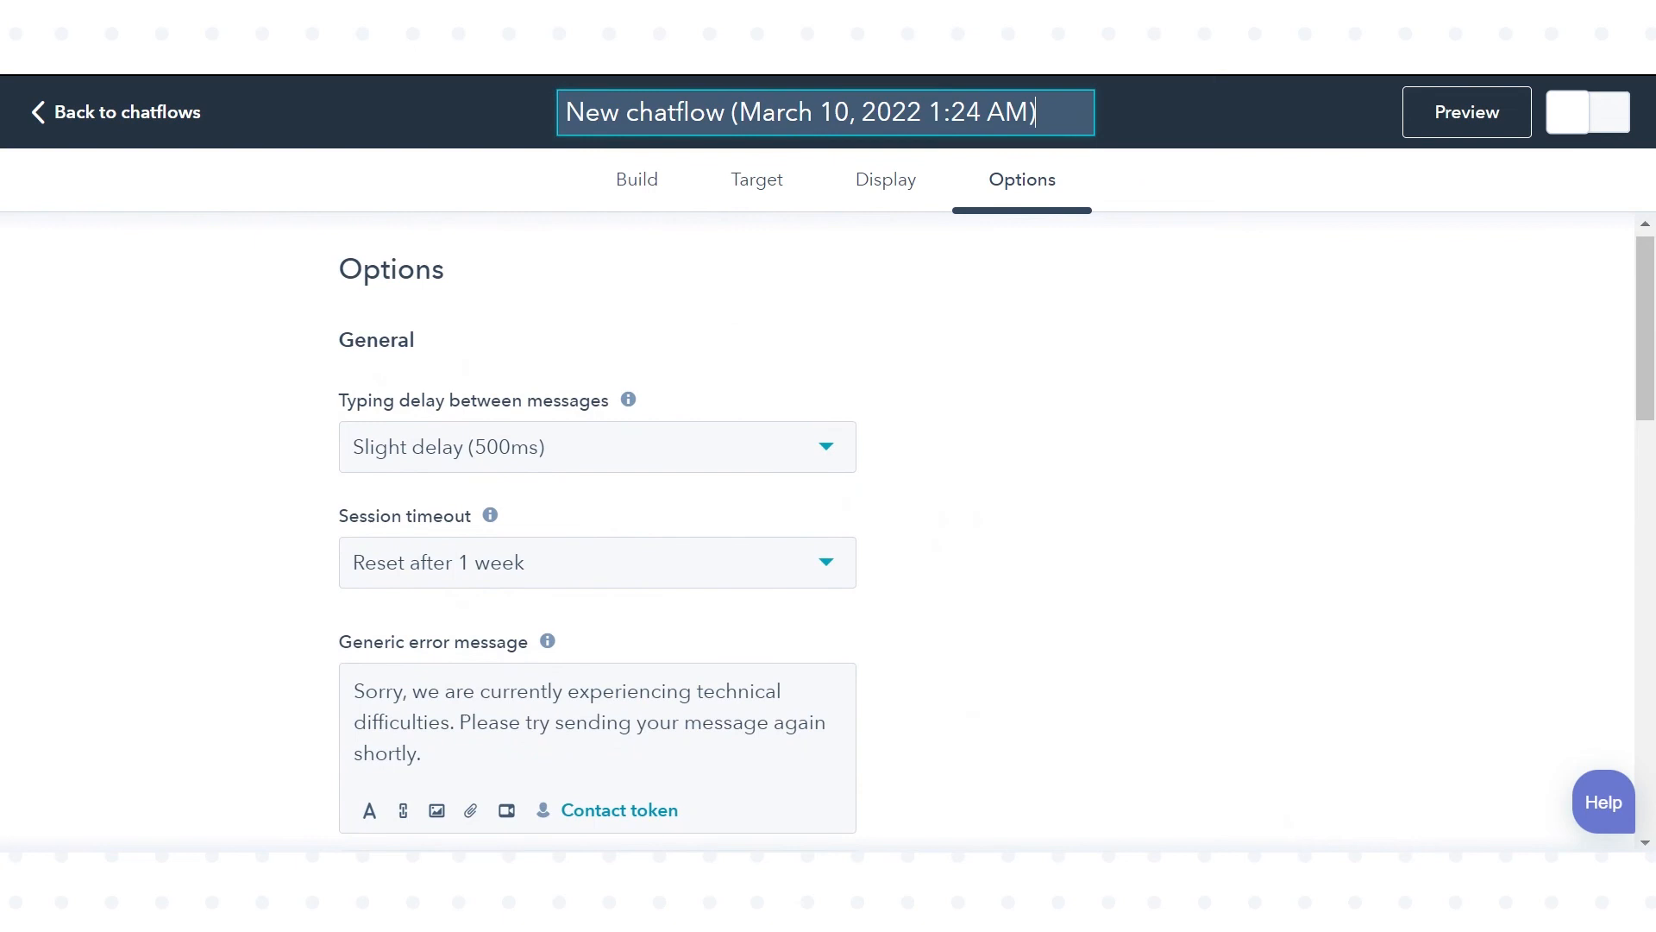
- Type 'Webdew chat support bot' as the chatflow name in place of 'New chatflow'
type("Webdew")
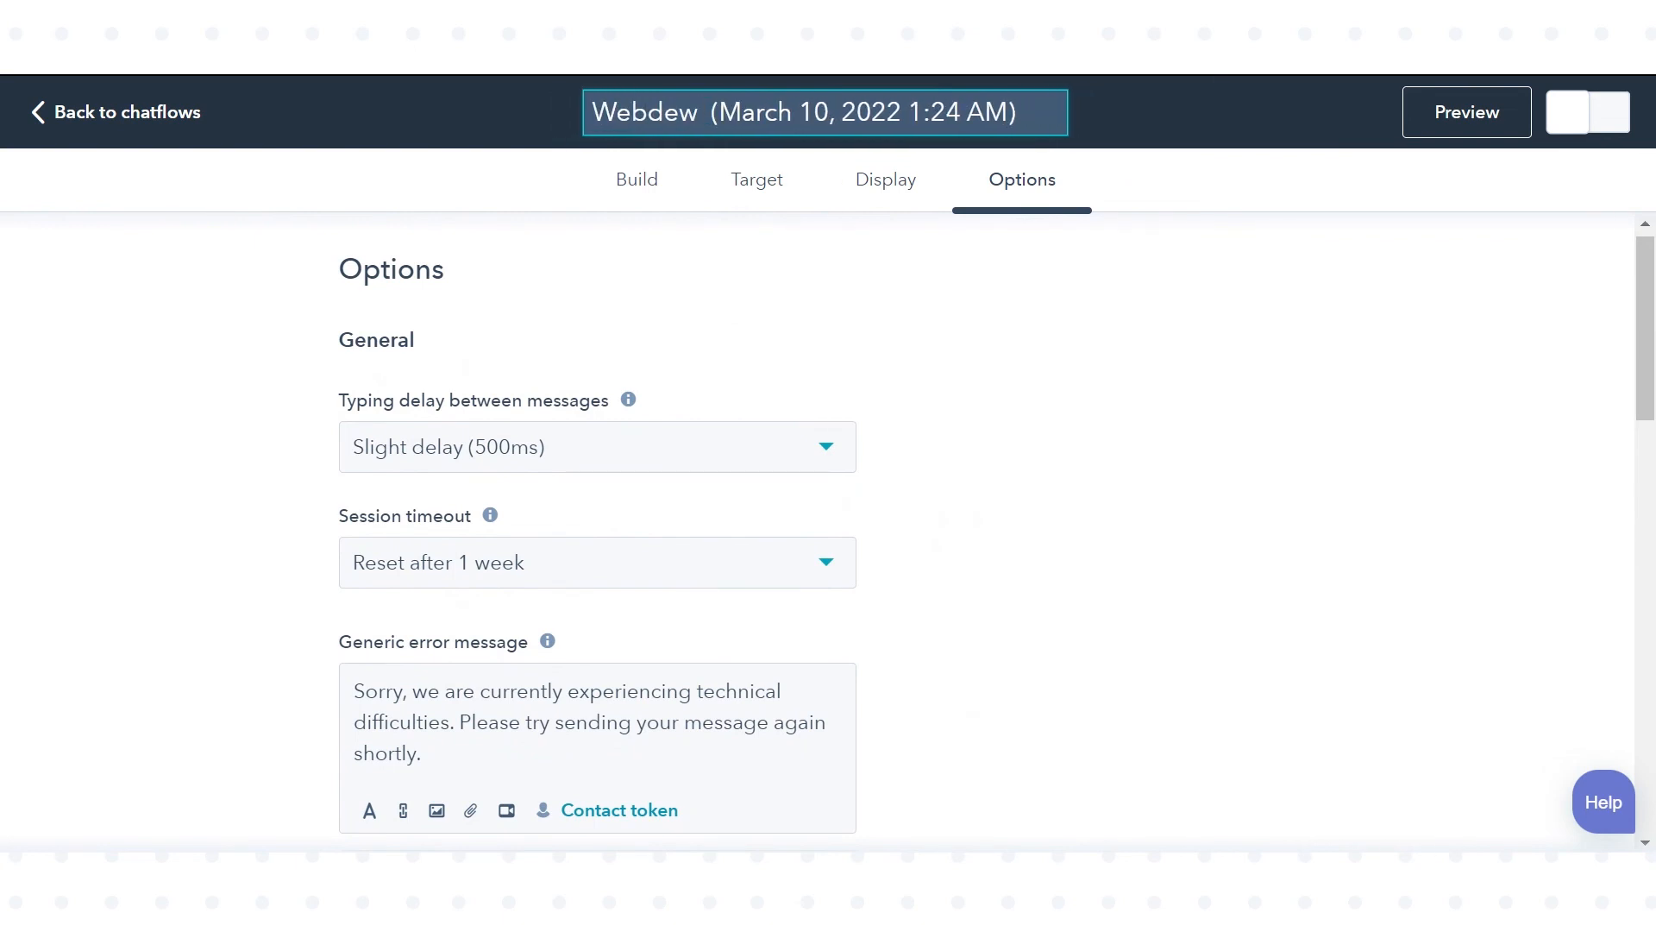
type("chat suppo")
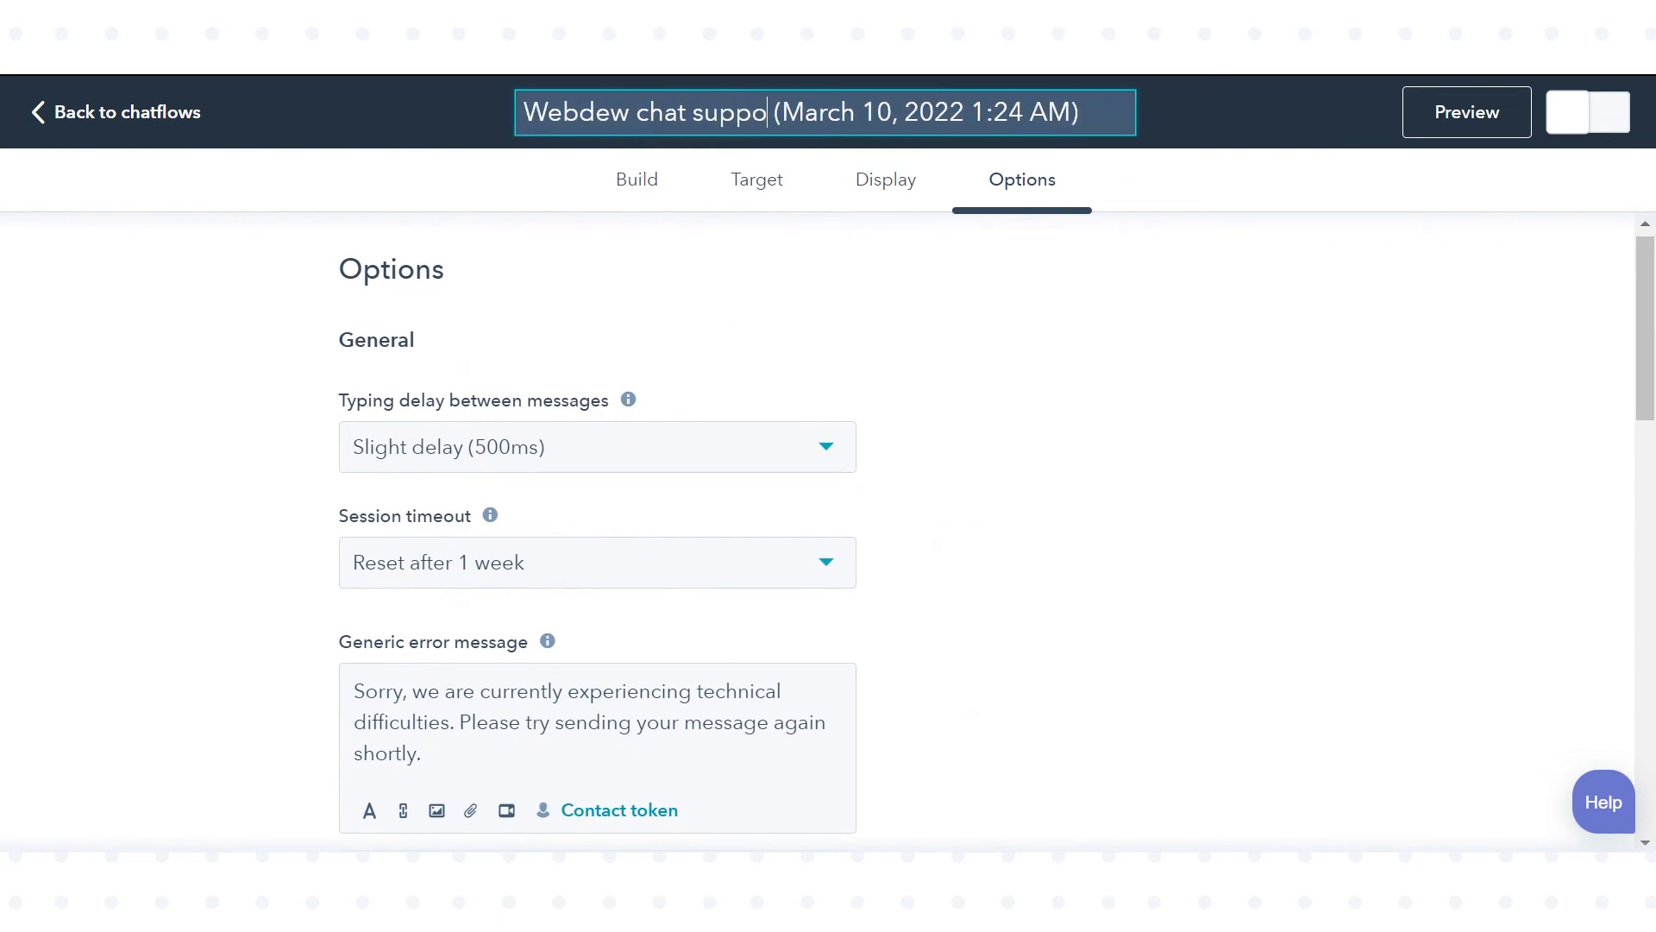
type("rt bot")
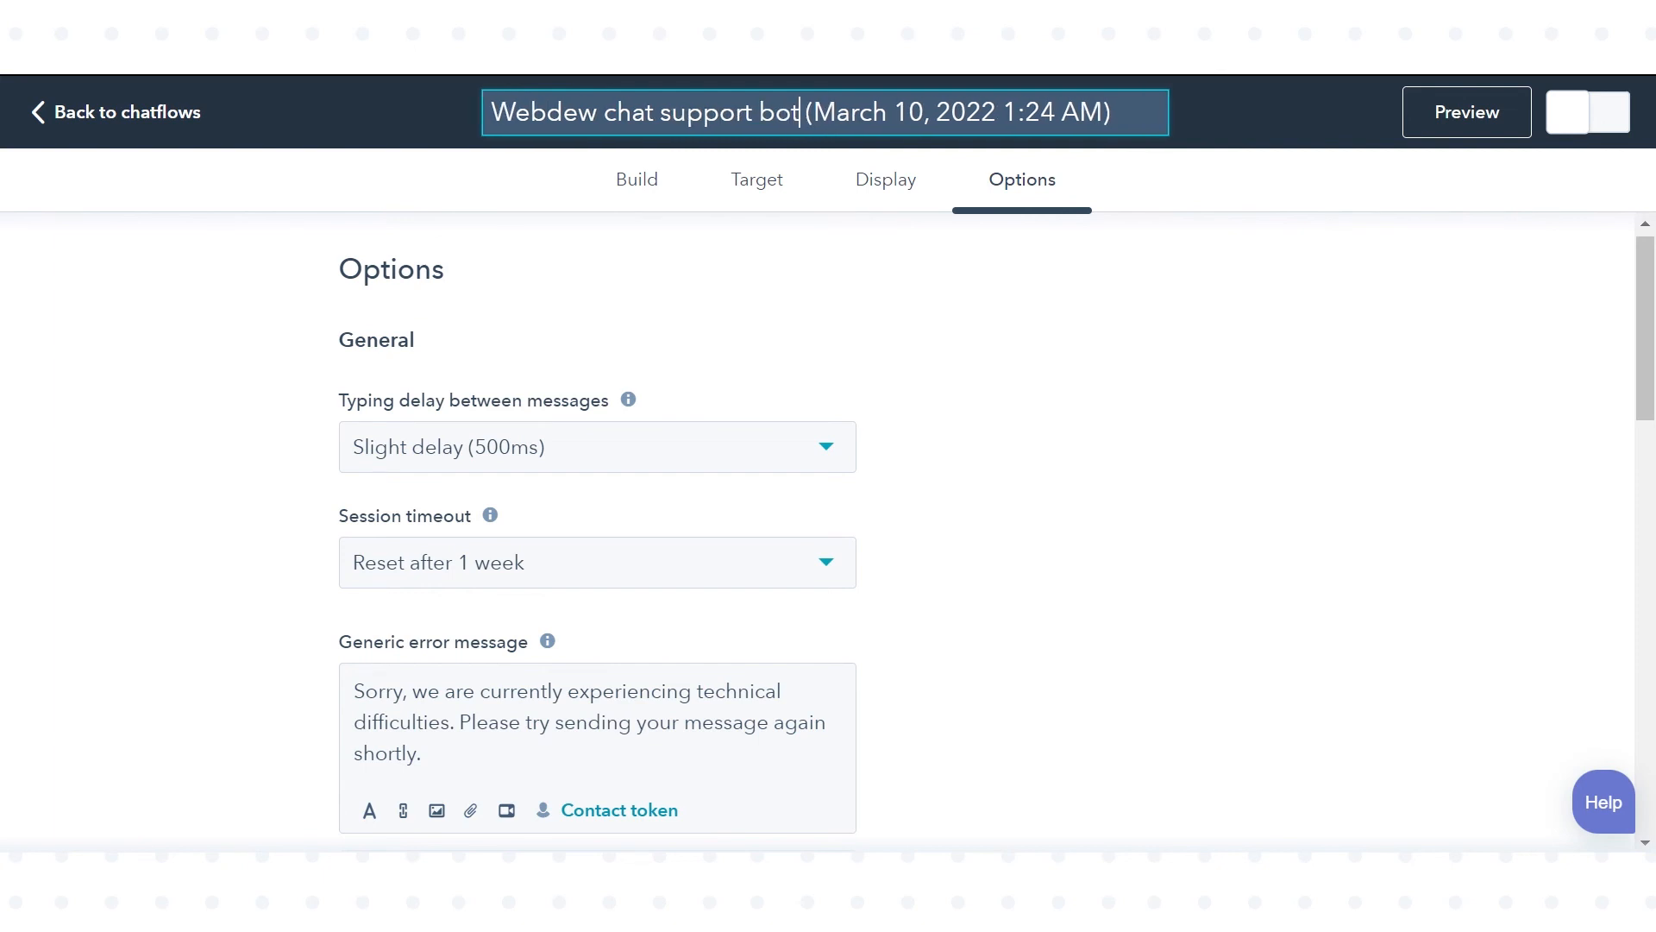